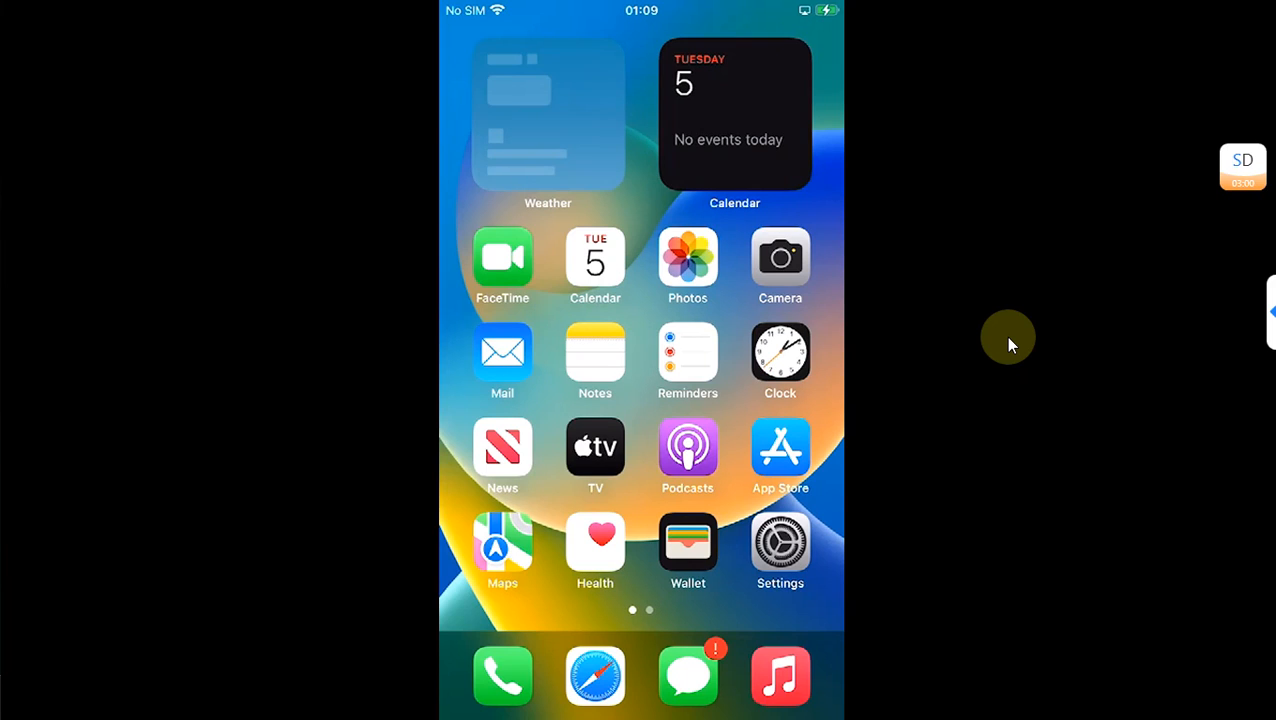
Launch Sileo from the second Home Screen page
scroll("left", 3)
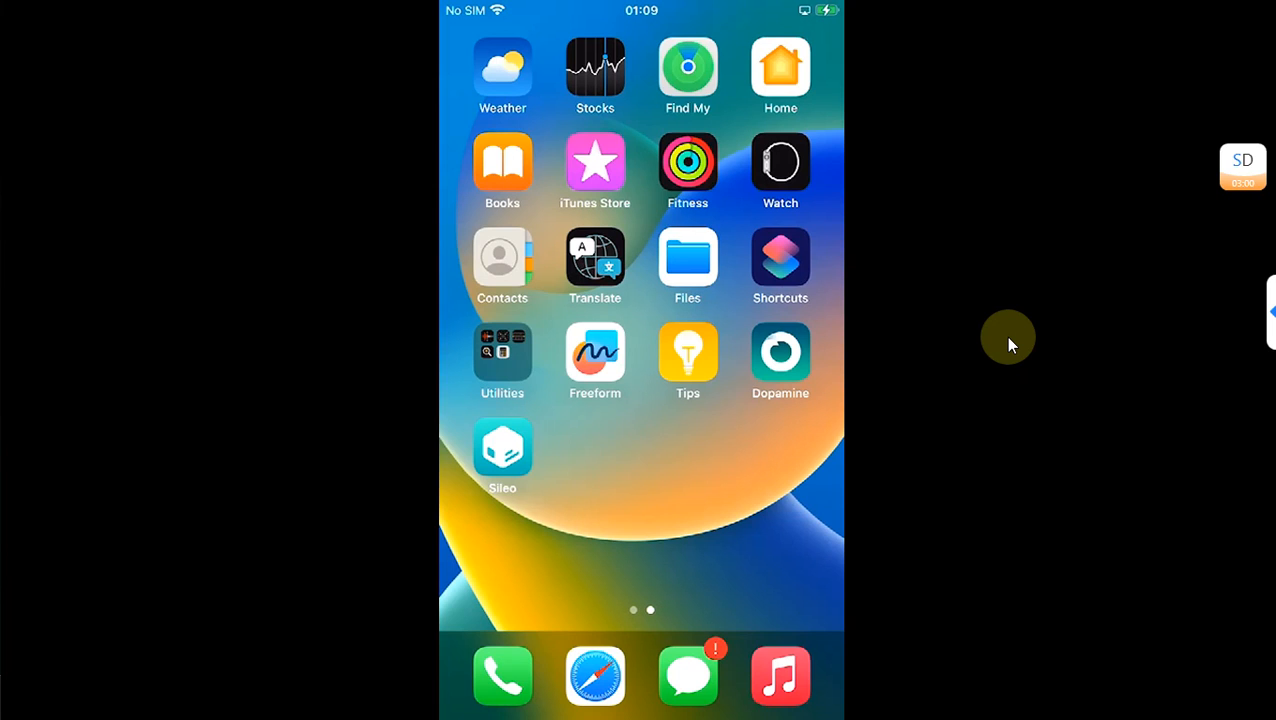
left_click(780, 350)
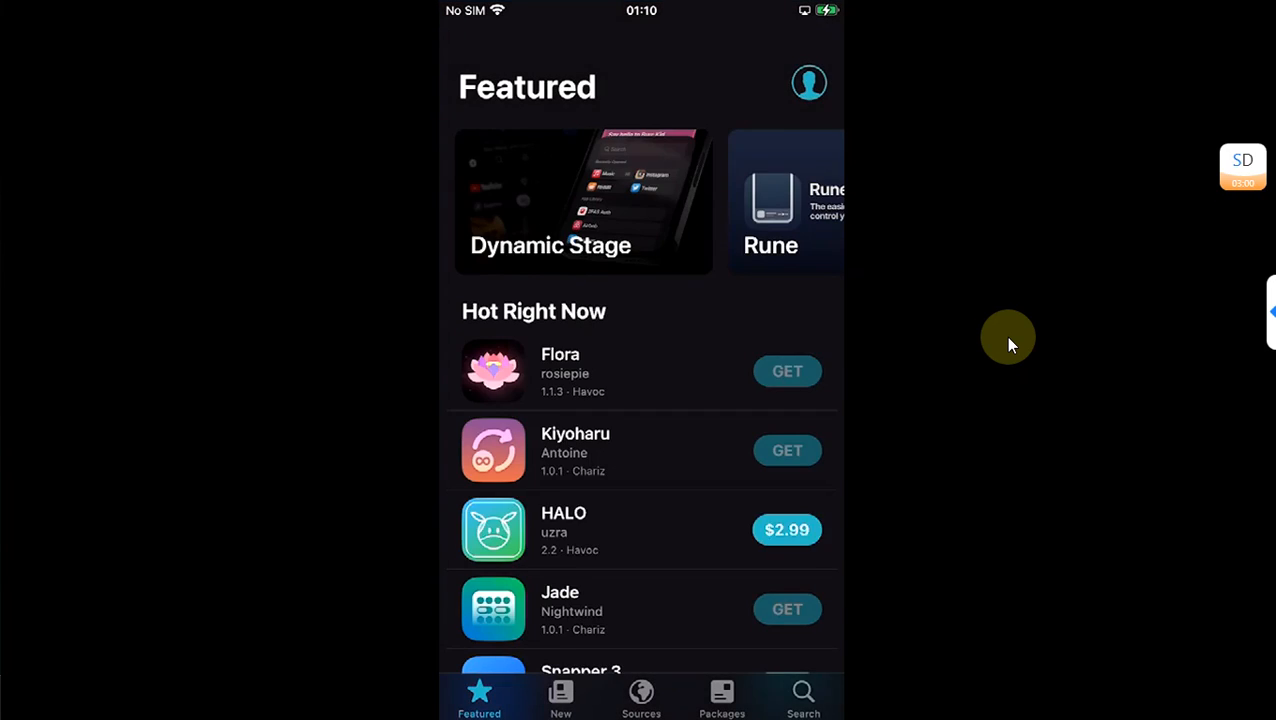
Show the Sources list of six repositories, briefly raising and dismissing the Add Source prompt
left_click(640, 696)
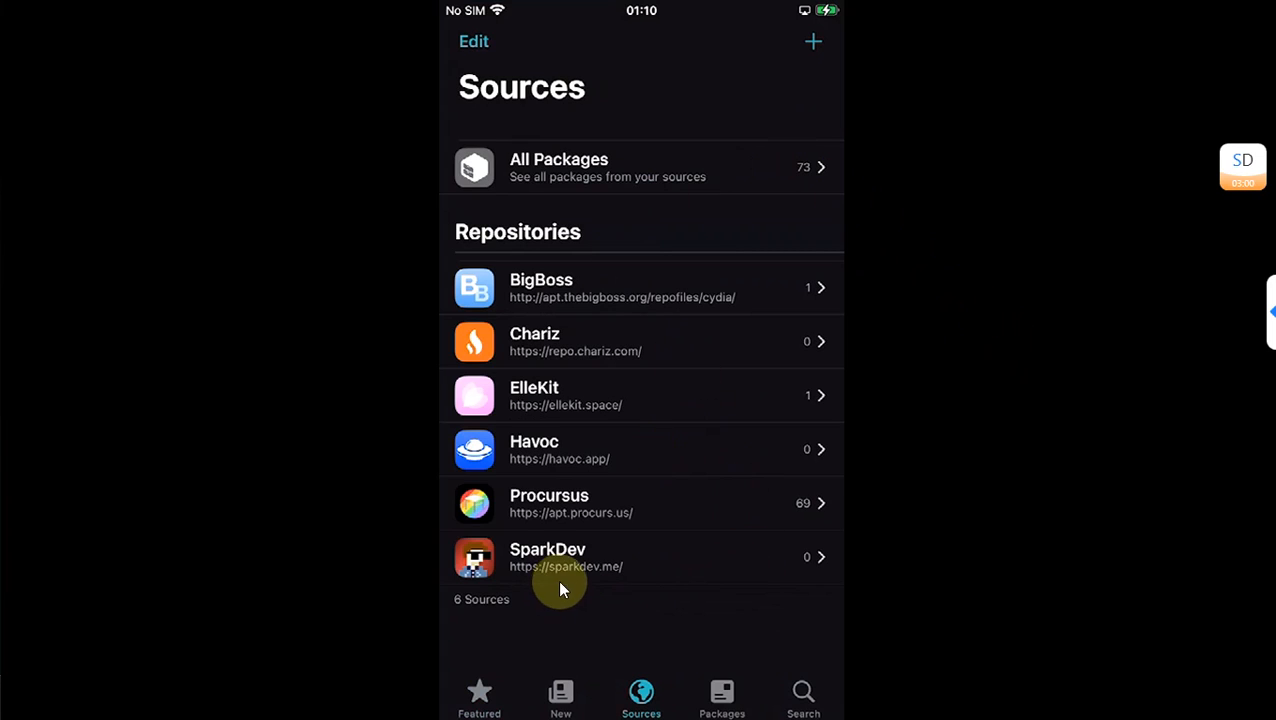
mouse_move(572, 584)
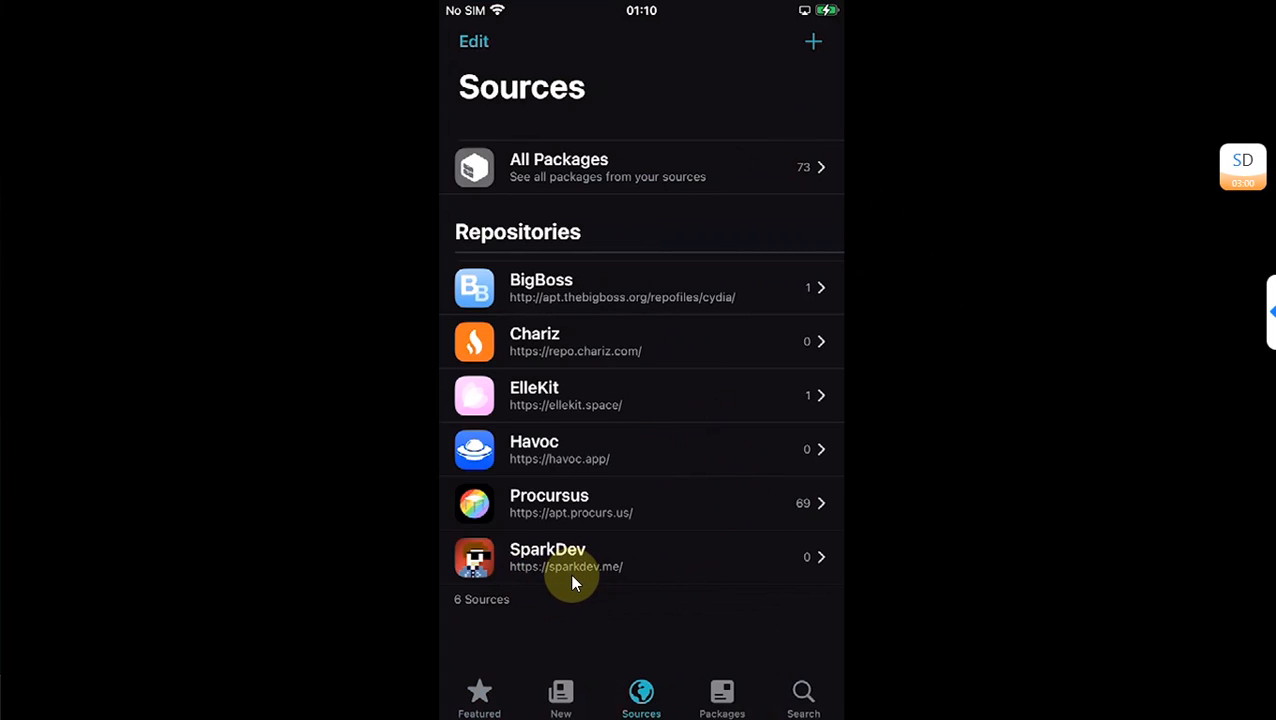
mouse_move(604, 580)
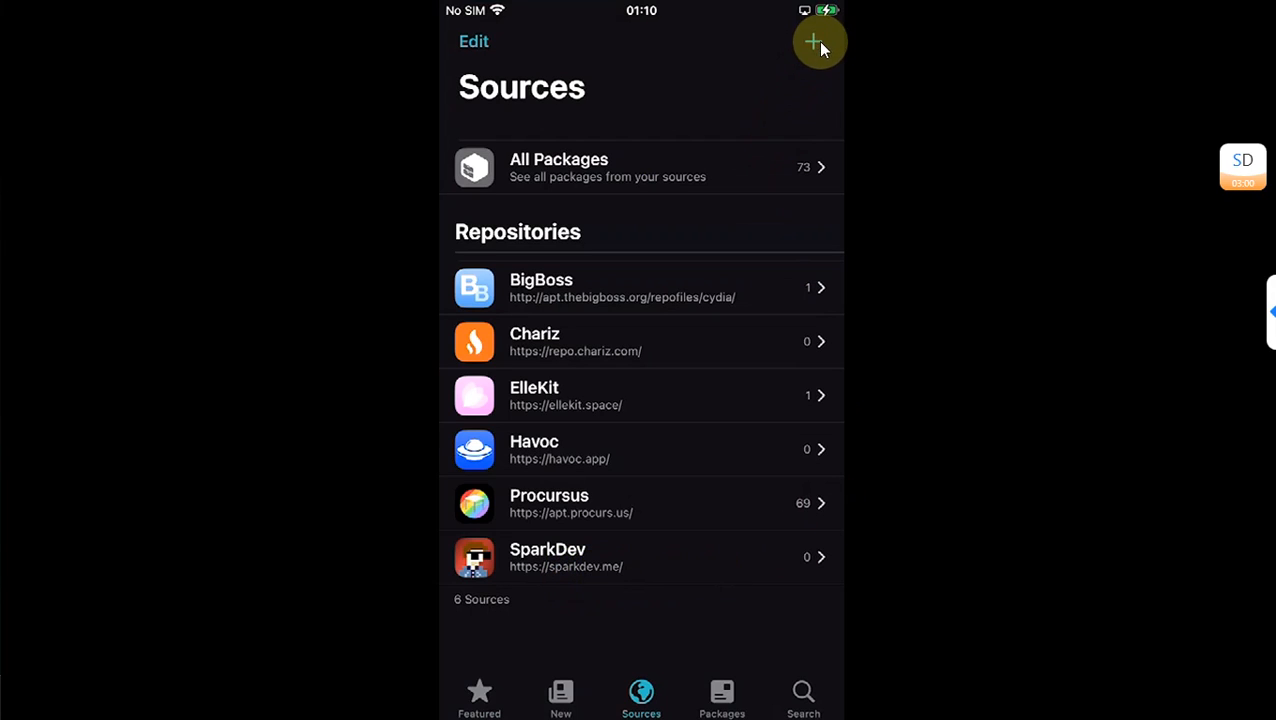
left_click(812, 42)
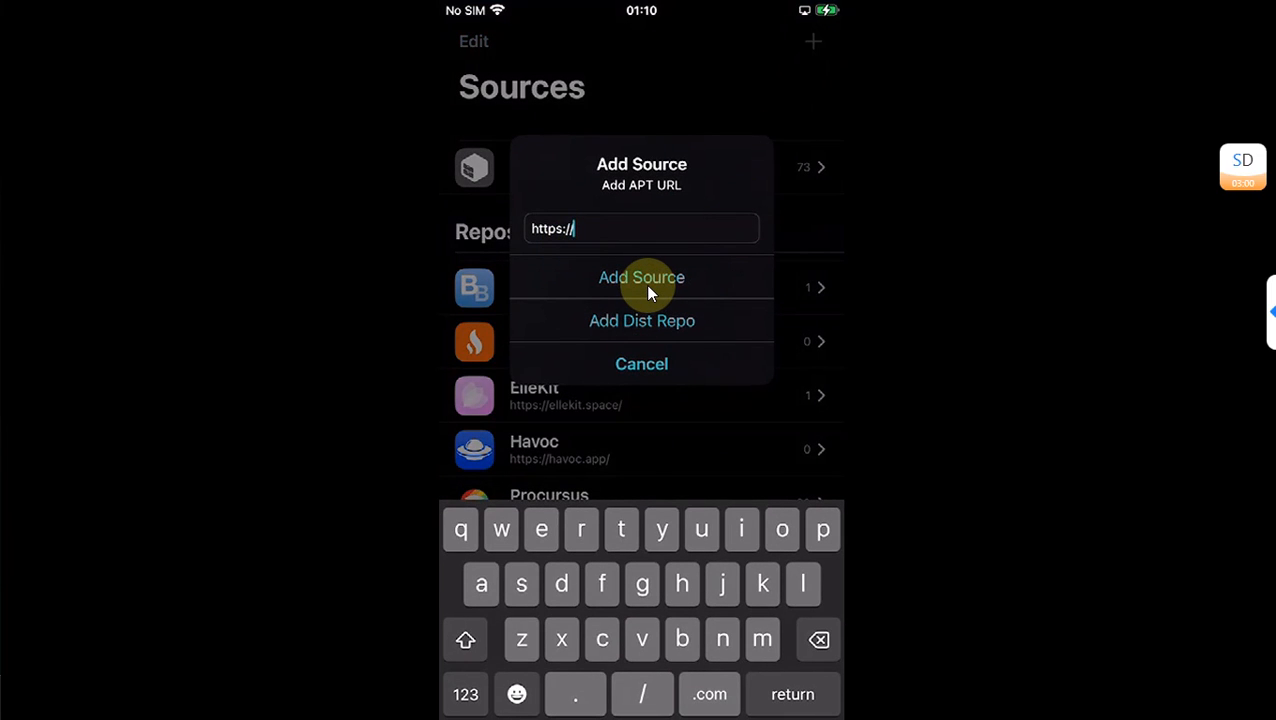
left_click(640, 276)
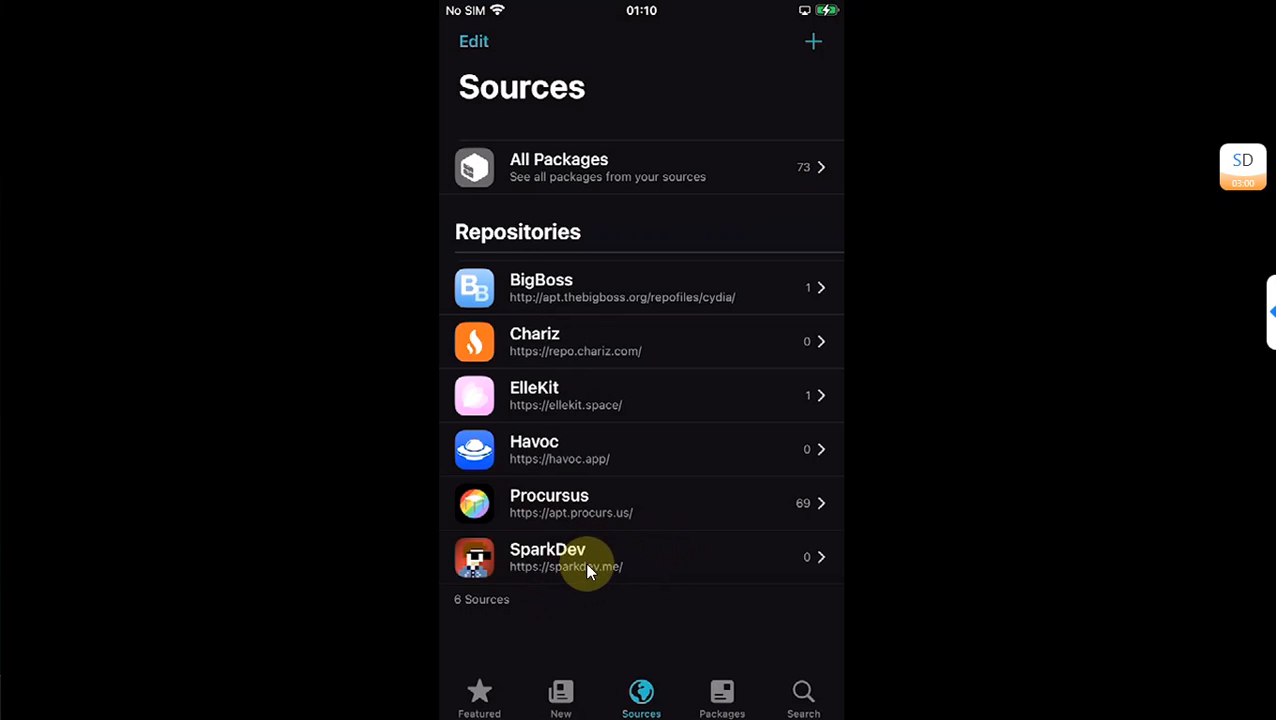
Search SparkDev's packages for 'Snow' and view the SnowBoard theming engine page
left_click(588, 556)
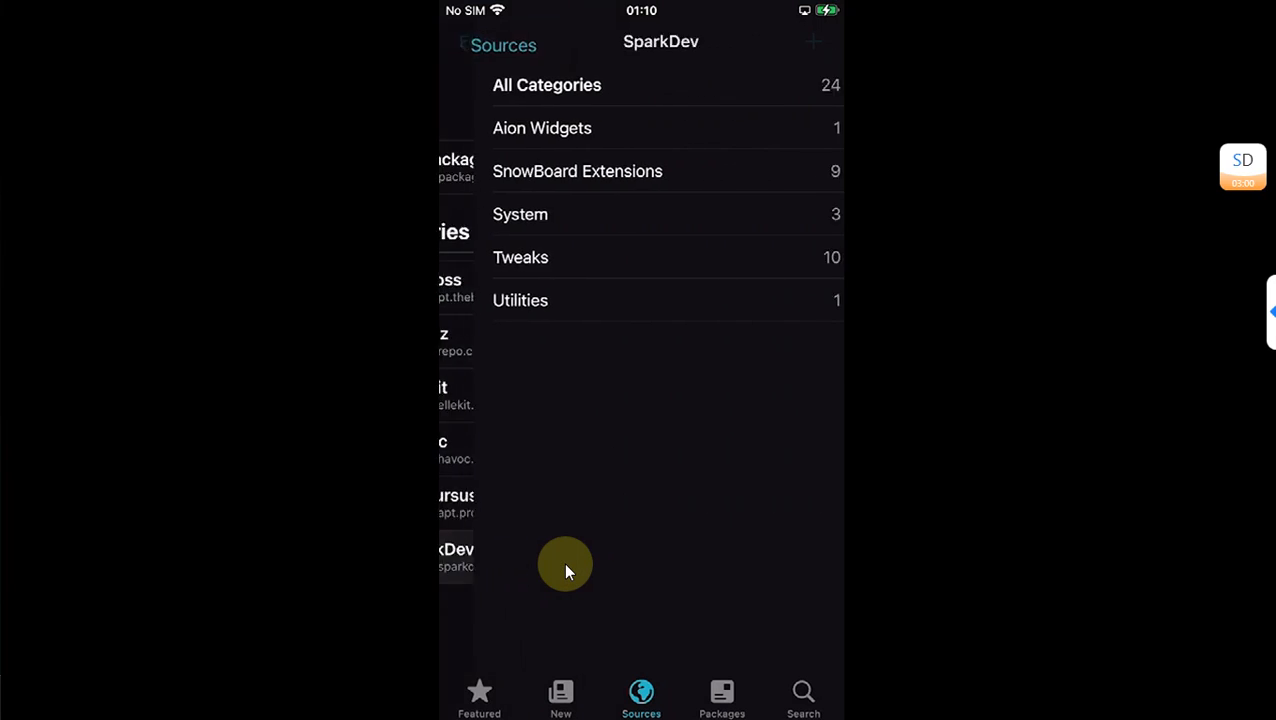
left_click(548, 84)
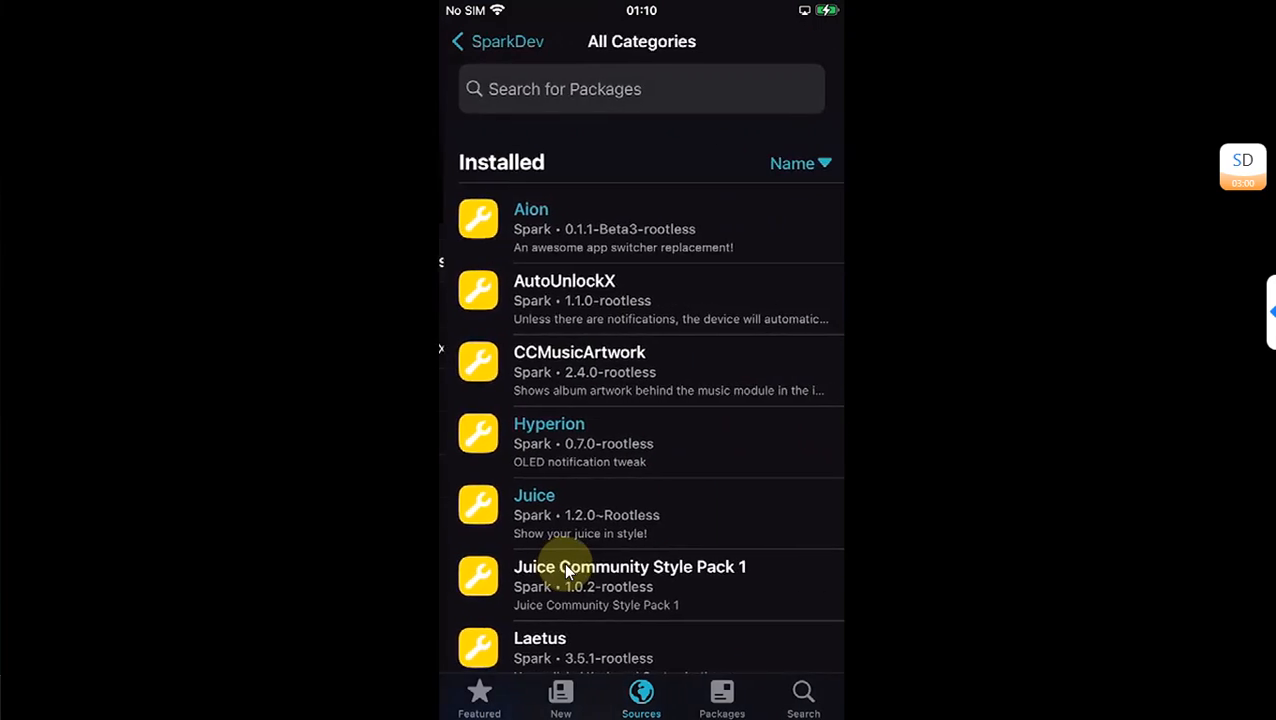
left_click(640, 88)
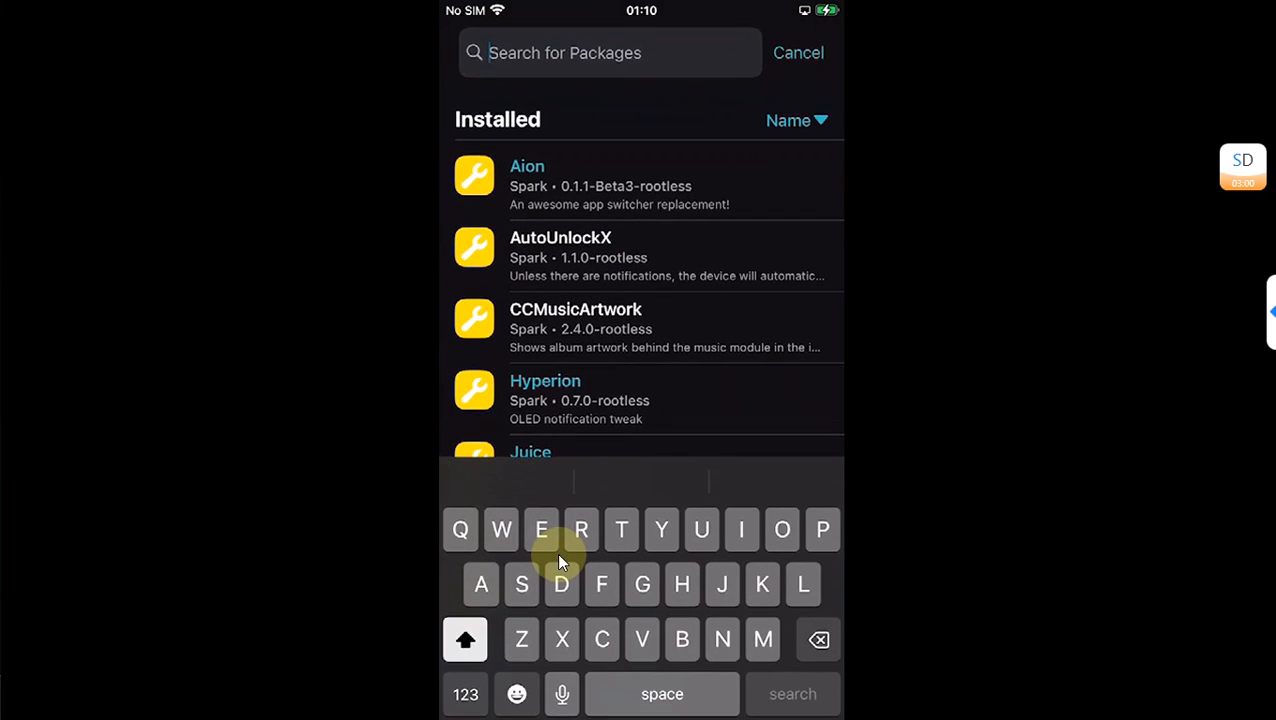
type("Snow")
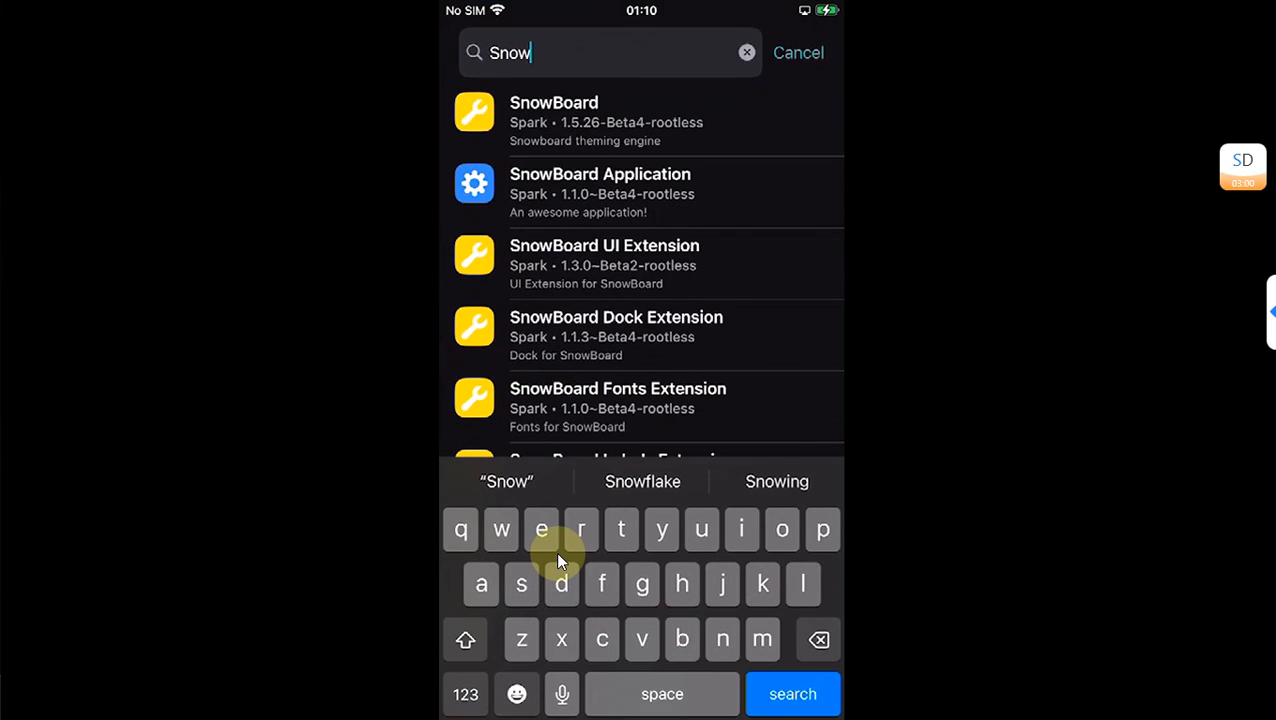
left_click(554, 120)
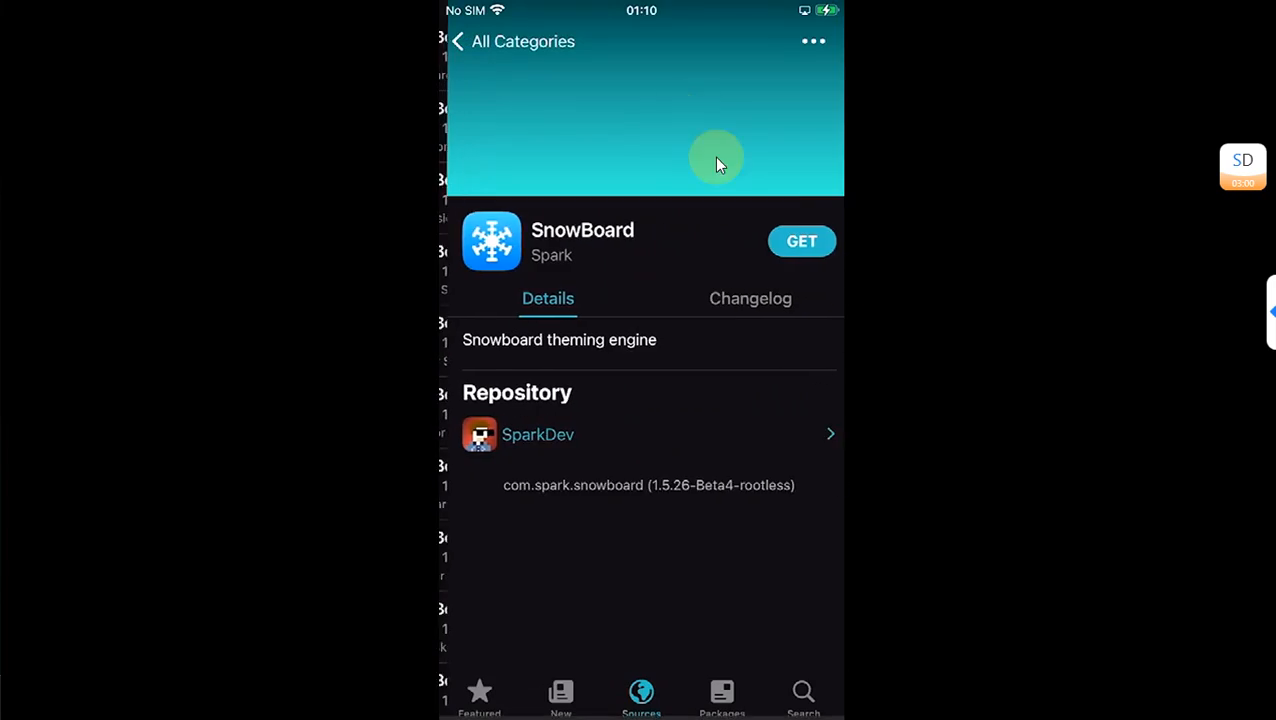
scroll("down", 3)
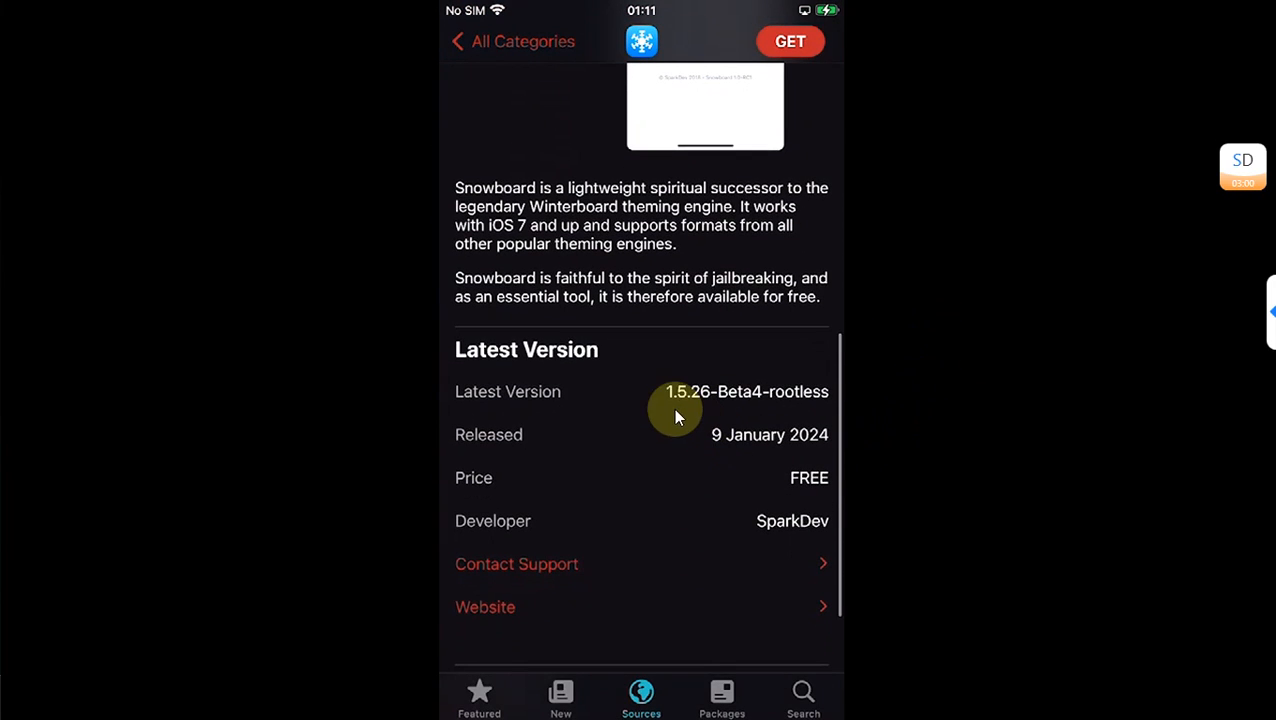
mouse_move(640, 412)
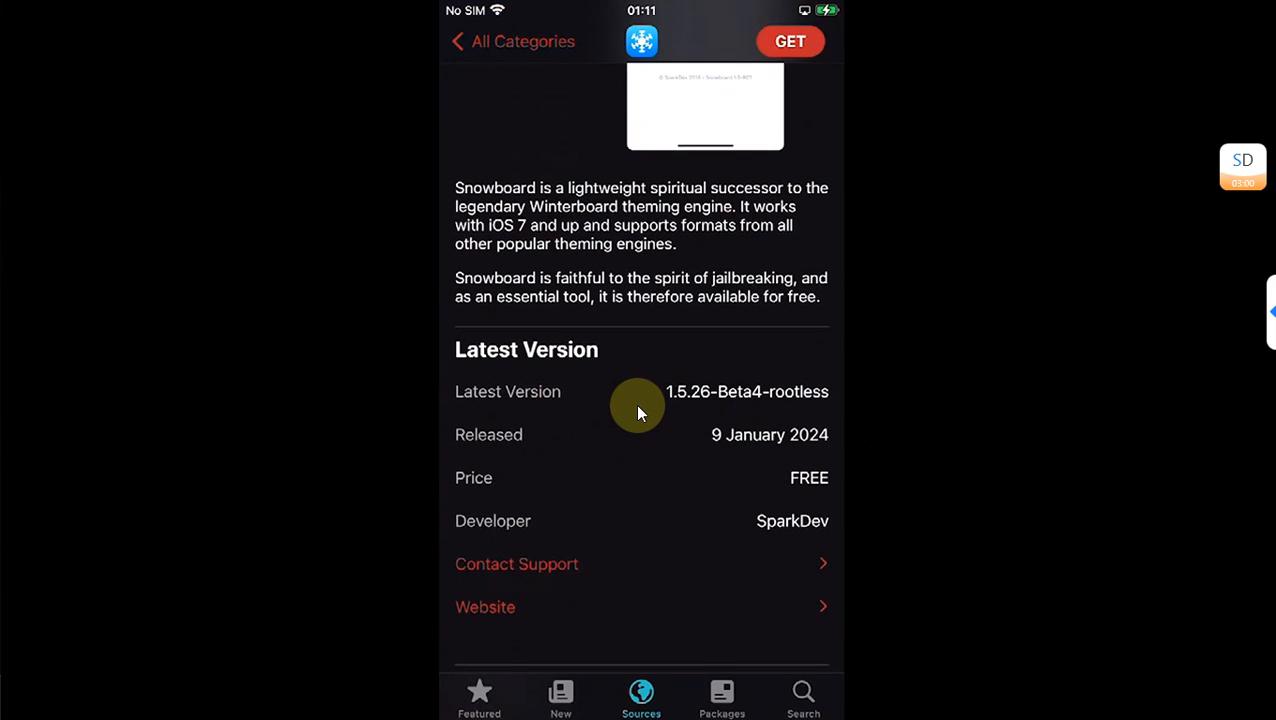
mouse_move(690, 348)
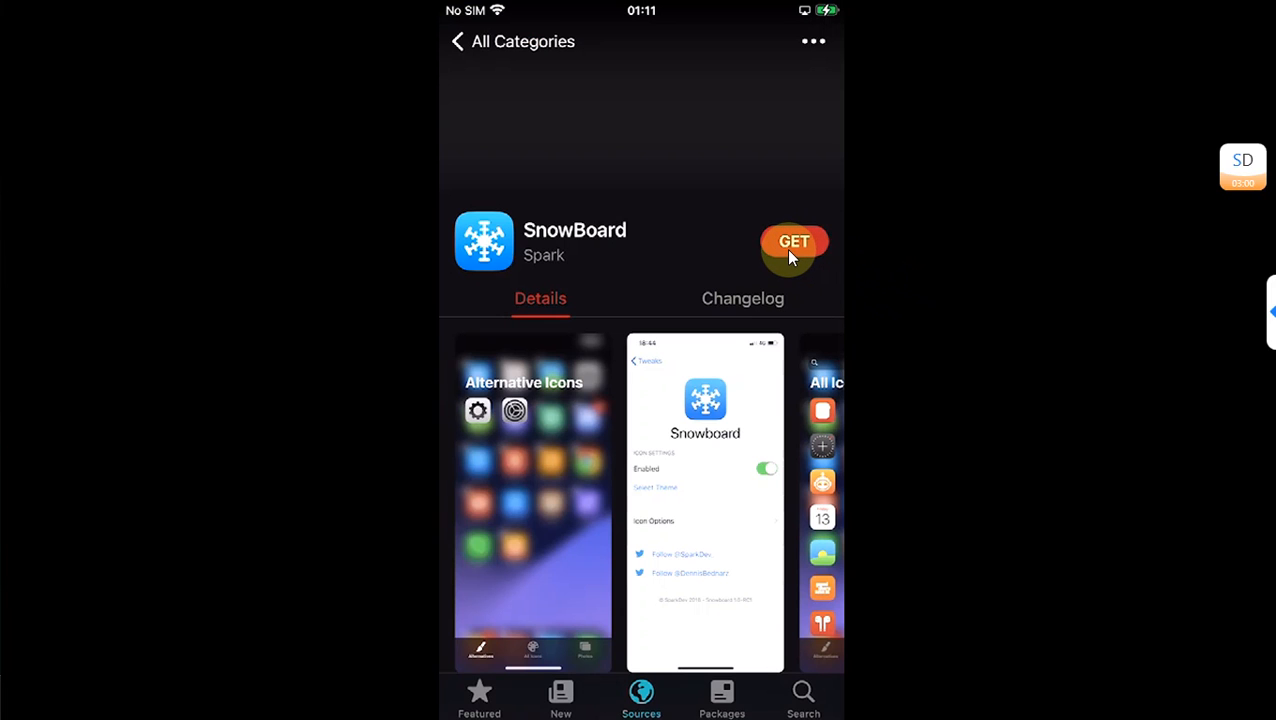
Get SnowBoard, confirm the install queue and restart SpringBoard
left_click(792, 240)
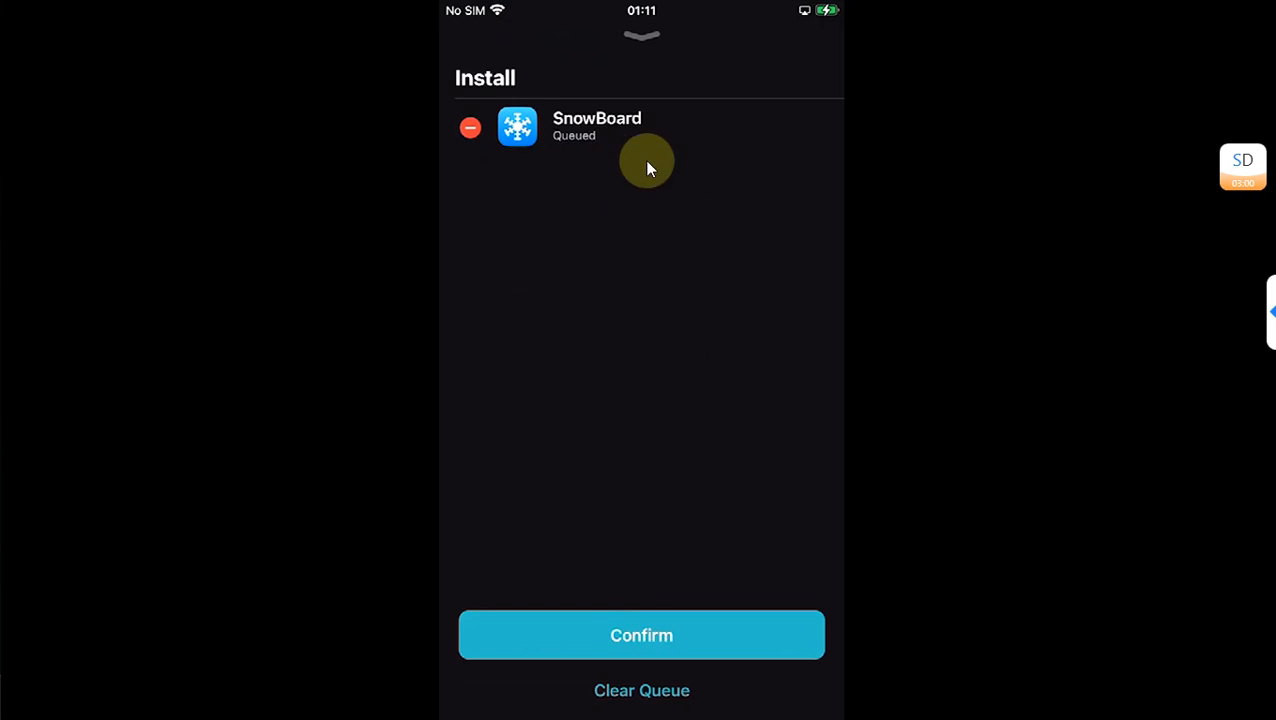
left_click(640, 636)
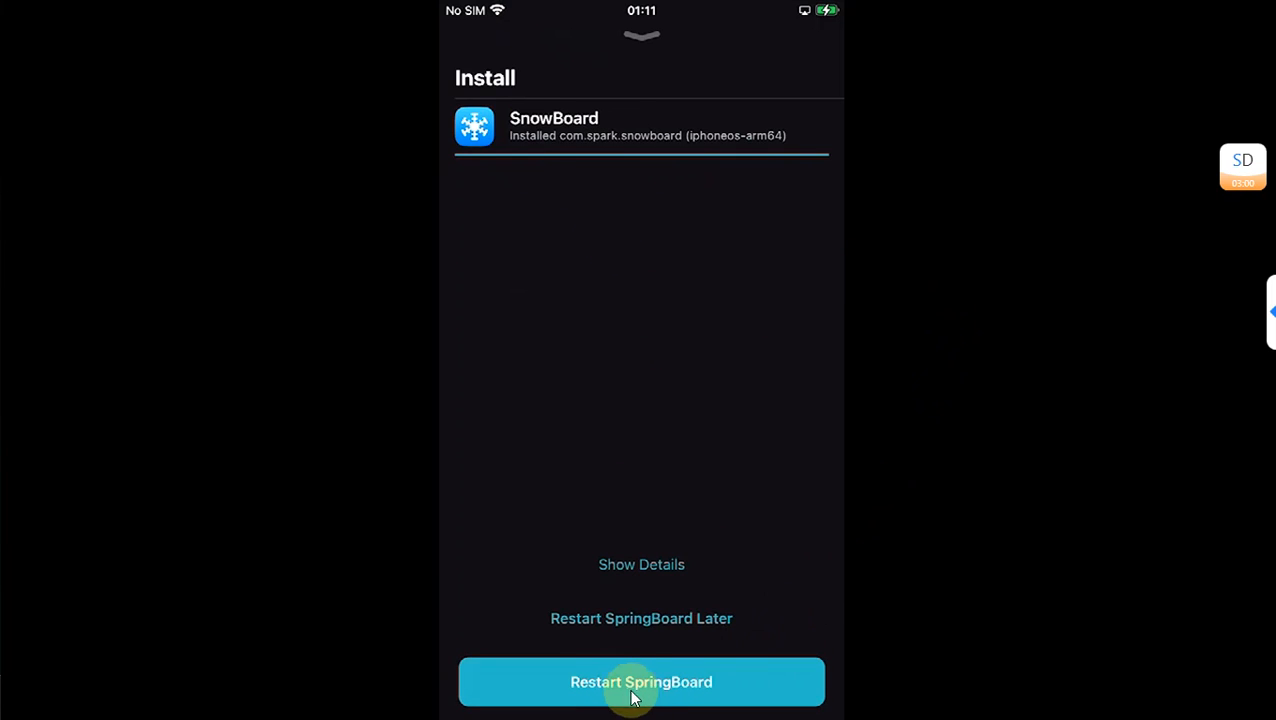
left_click(640, 682)
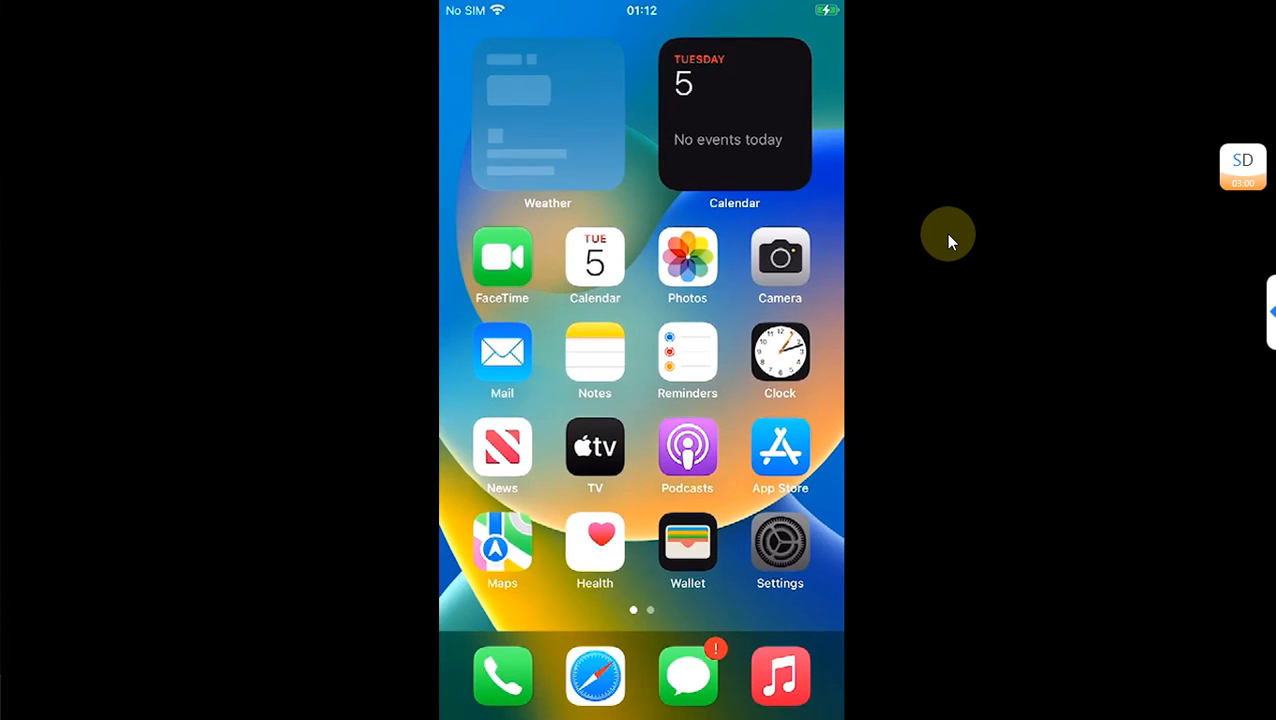
In Settings, reach SnowBoard's Select Theme list, which reports No Themes Found
left_click(780, 544)
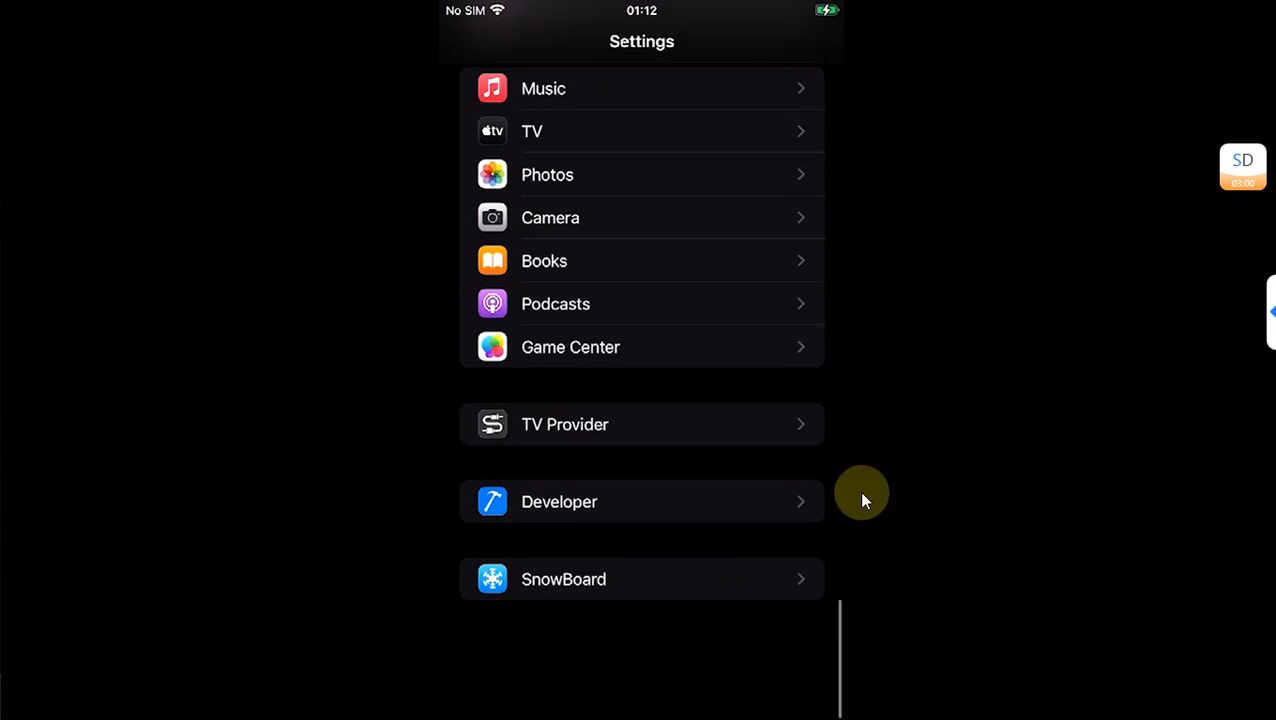
scroll("down", 3)
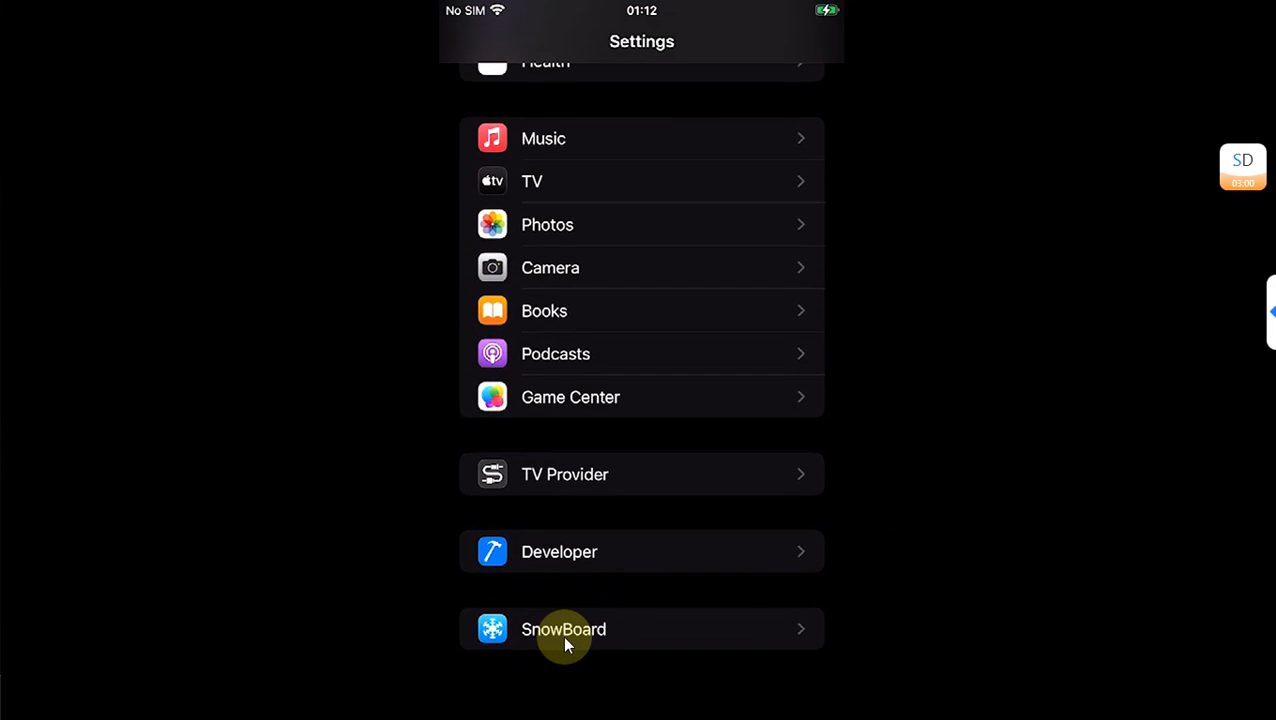
mouse_move(888, 374)
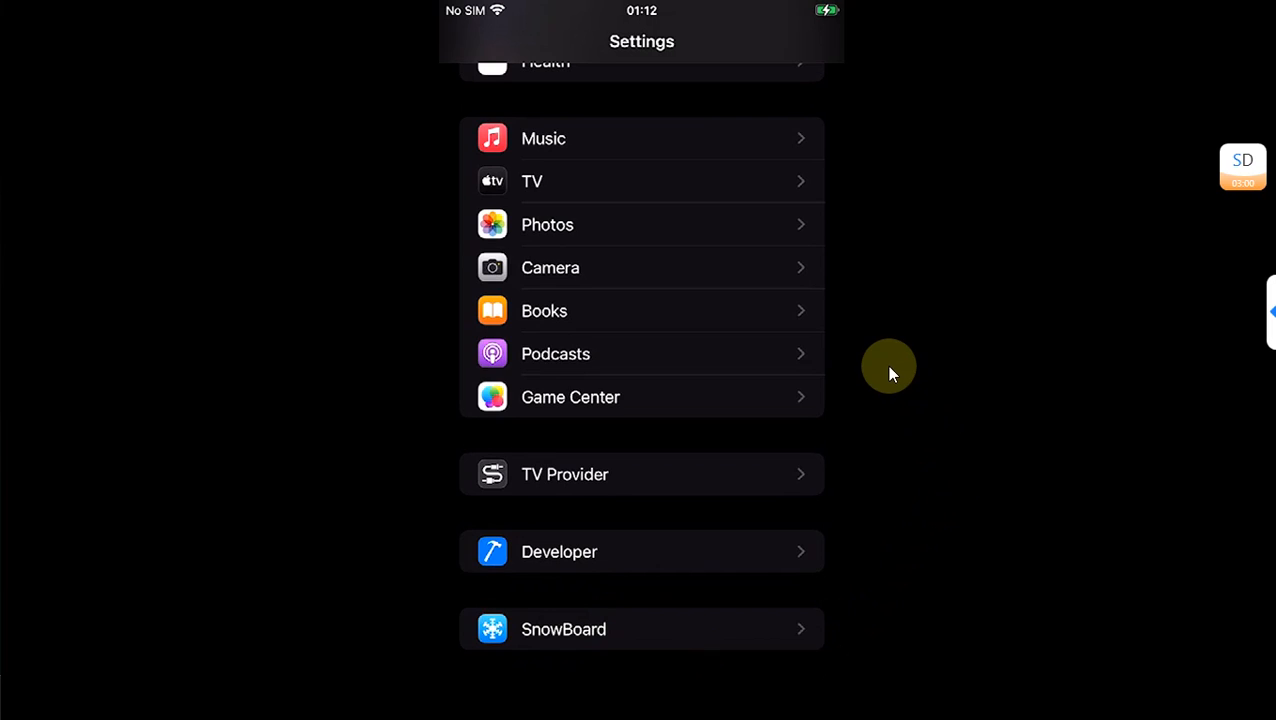
left_click(640, 628)
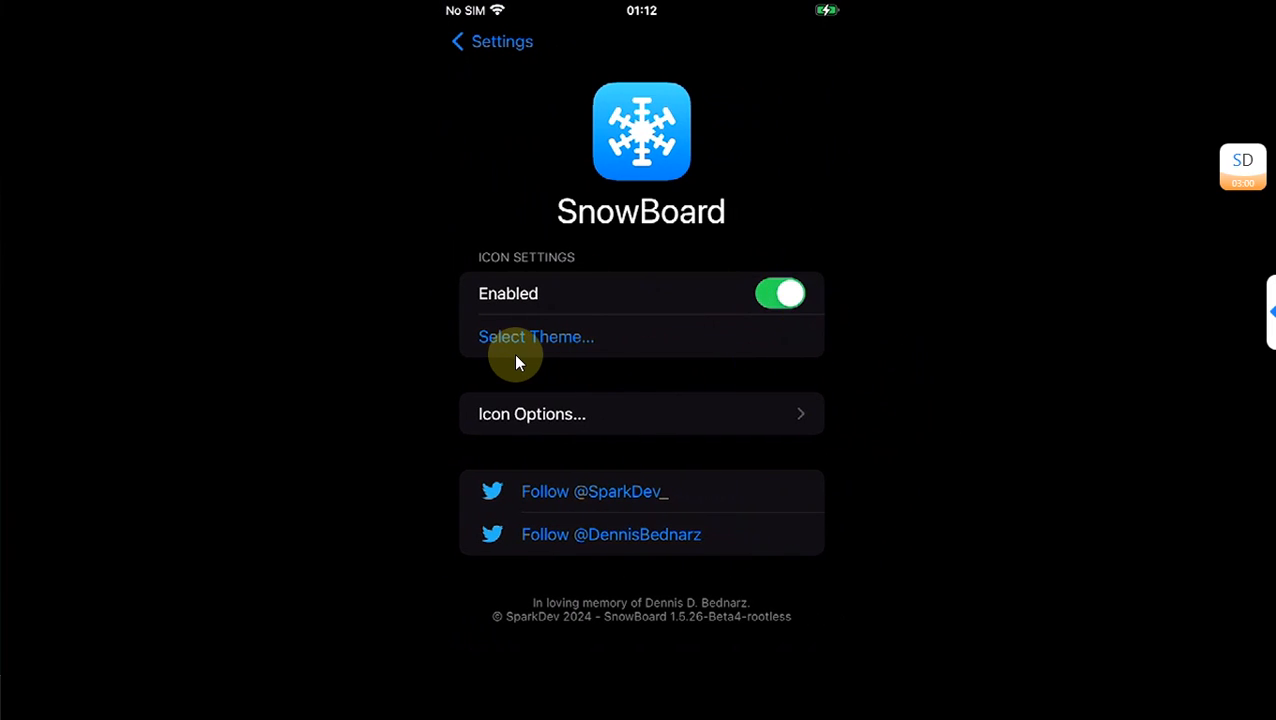
left_click(536, 336)
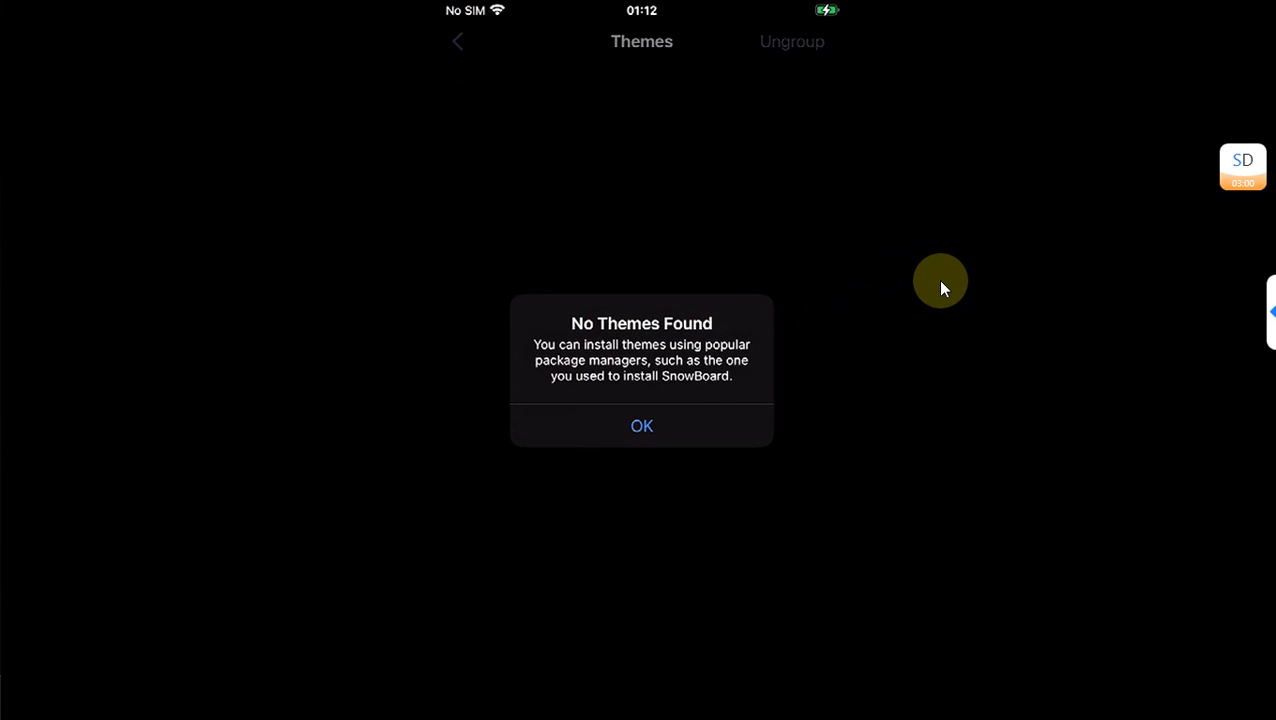
mouse_move(940, 196)
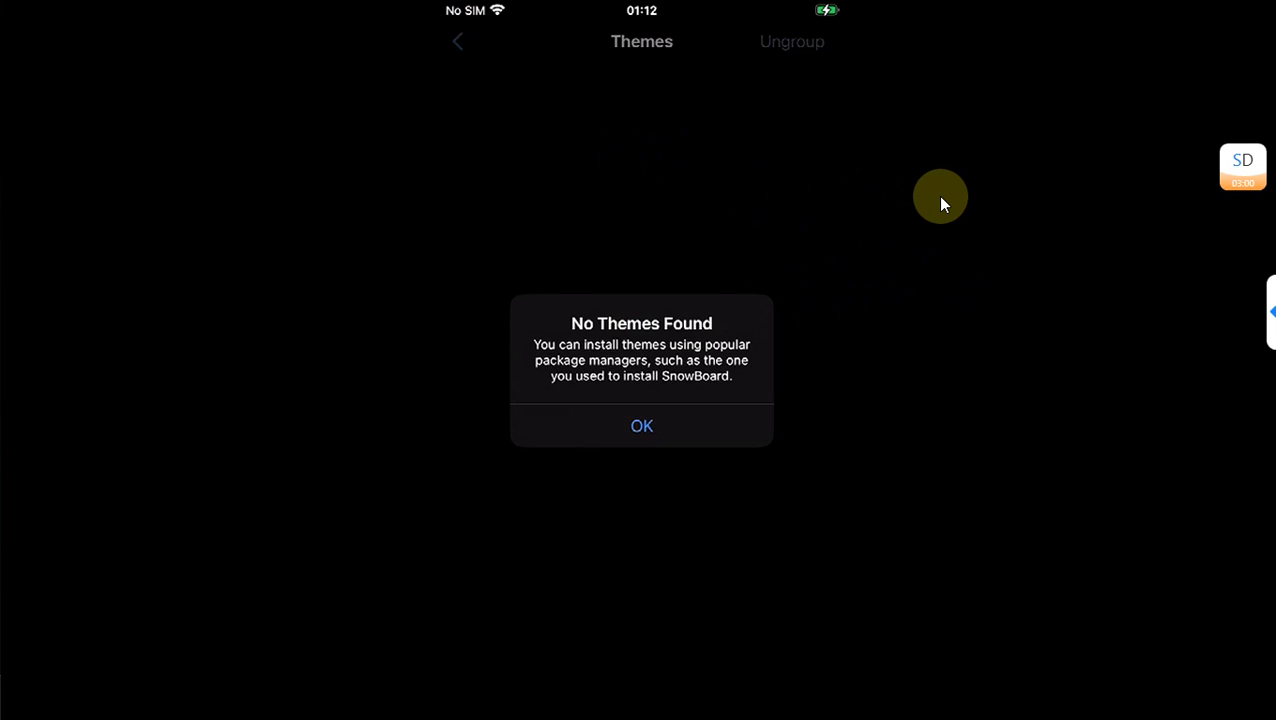
Dismiss the No Themes Found alert and search Sileo for the modernOS icon theme
left_click(640, 424)
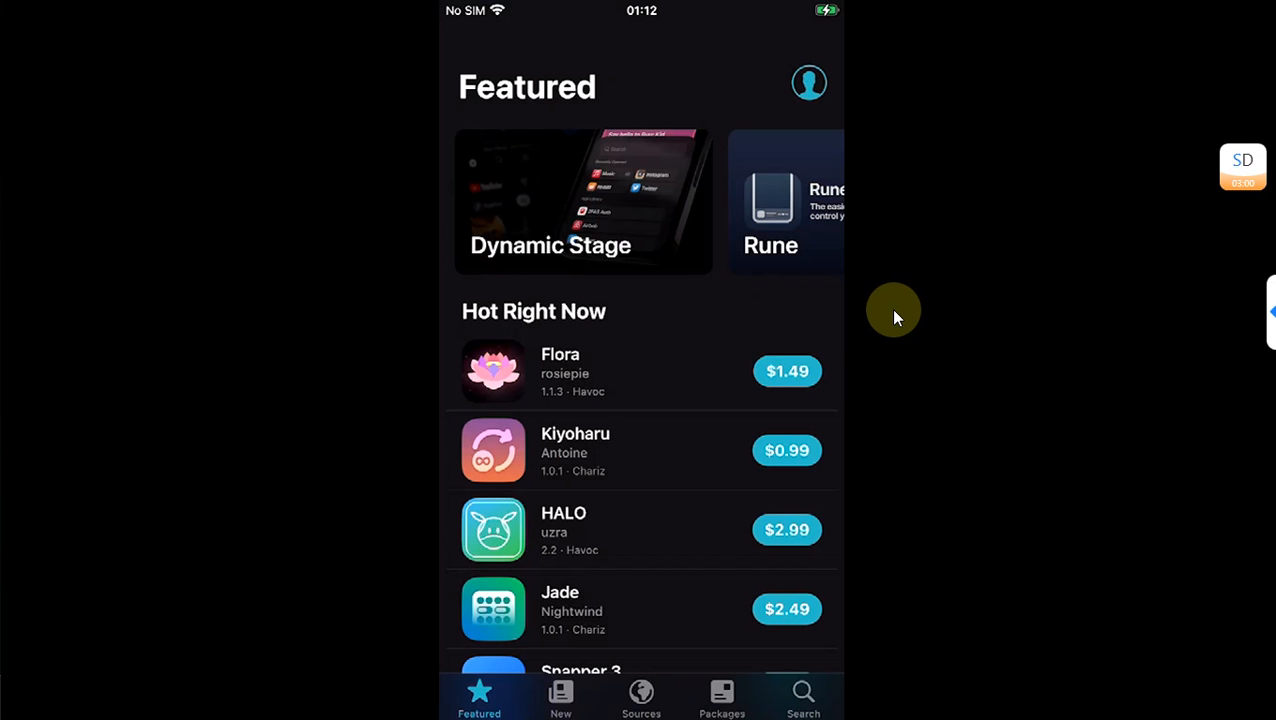
left_click(804, 696)
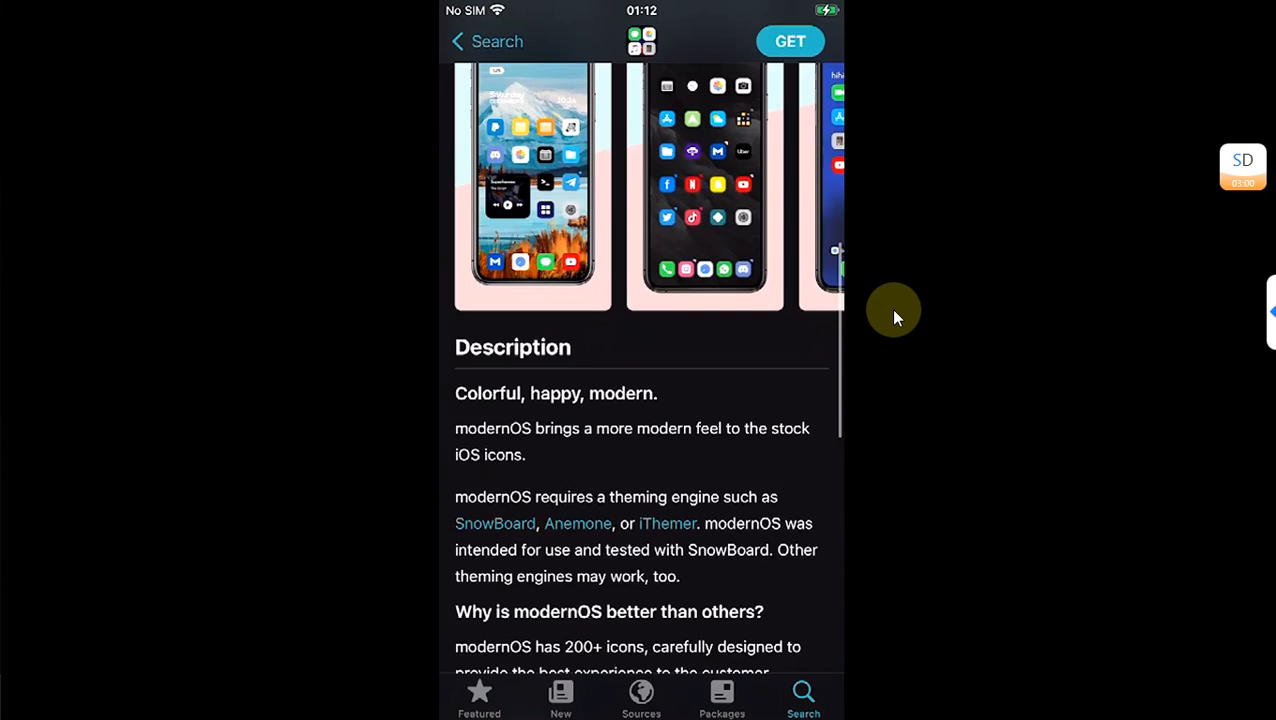
scroll("down", 3)
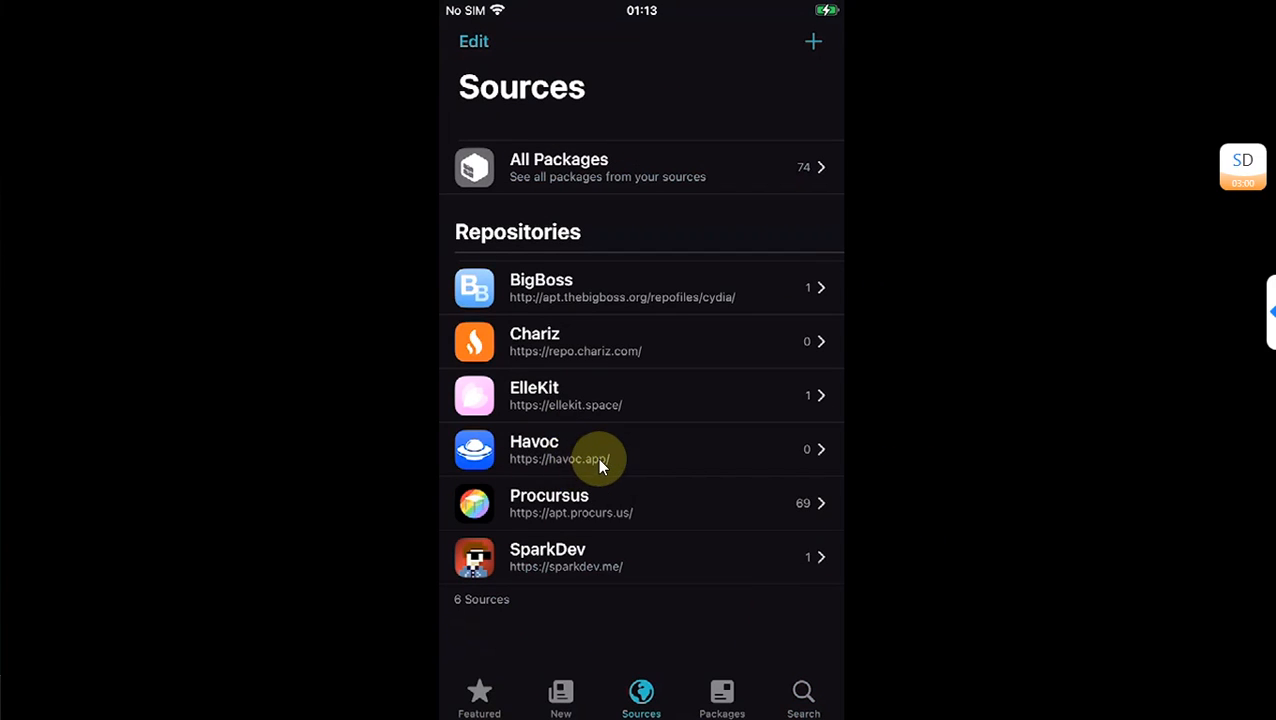
mouse_move(918, 520)
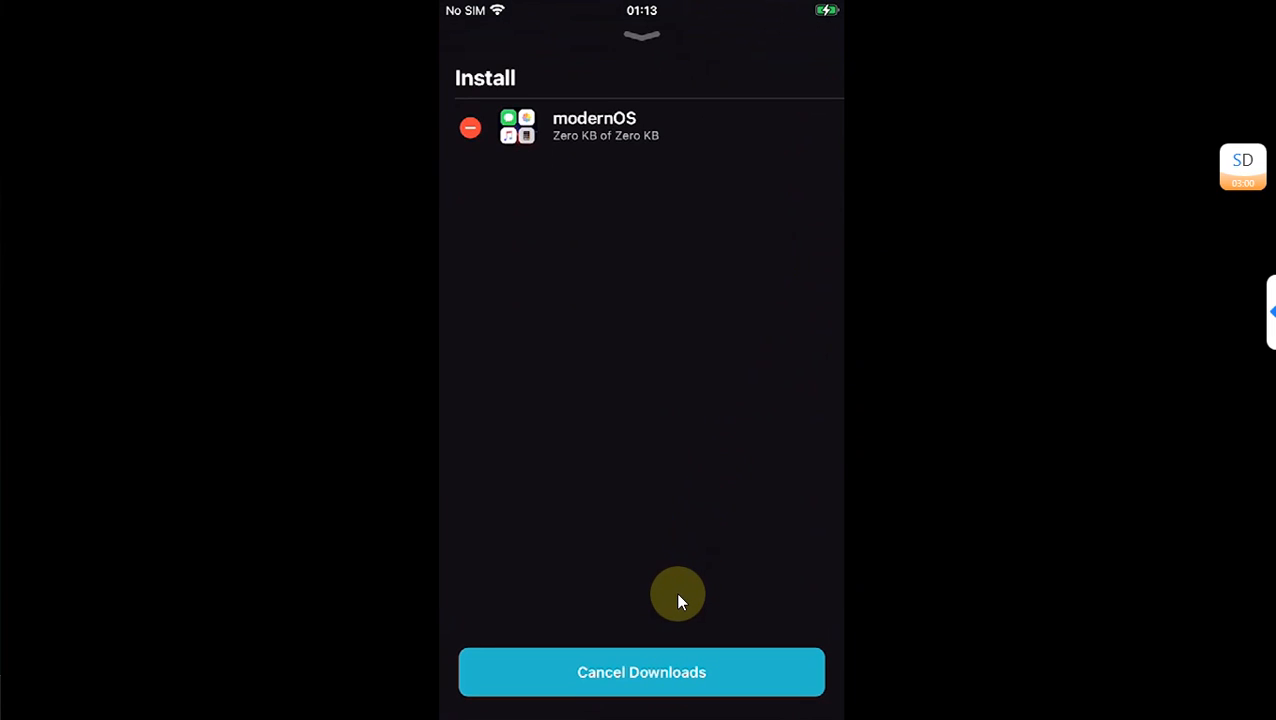
mouse_move(948, 244)
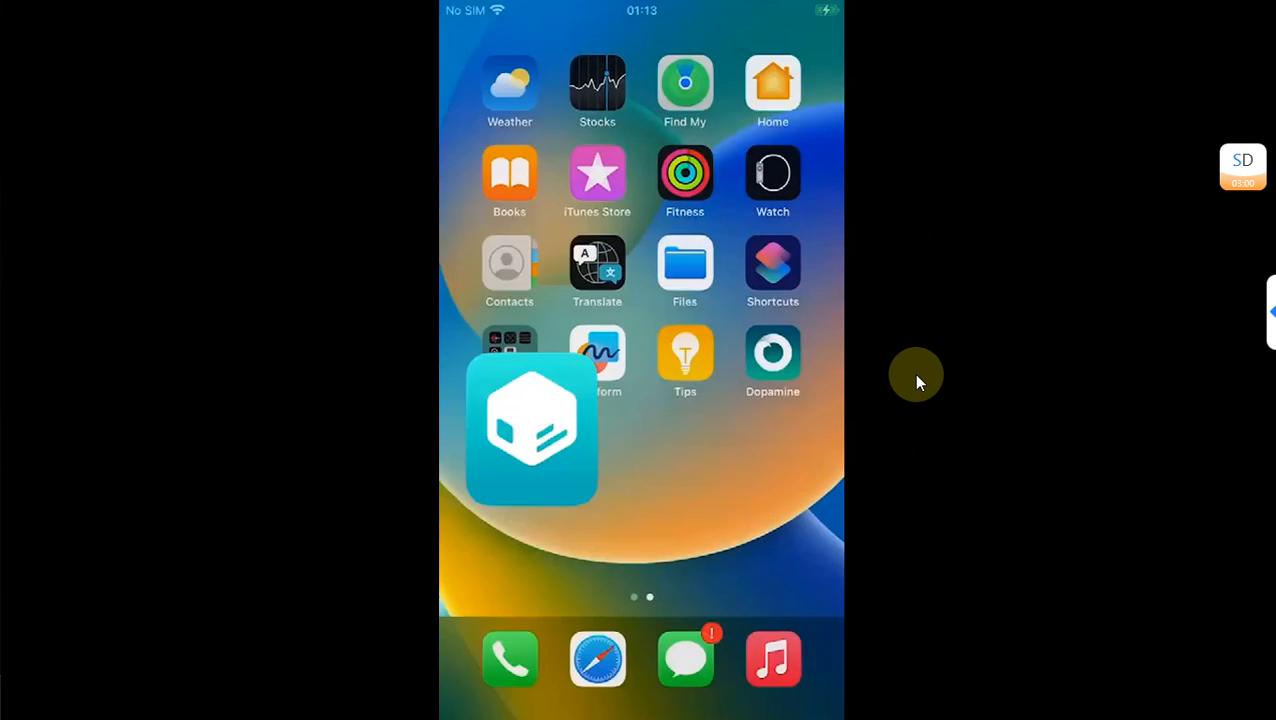
Enable modernOS in SnowBoard's theme list and apply the one change
left_click(532, 430)
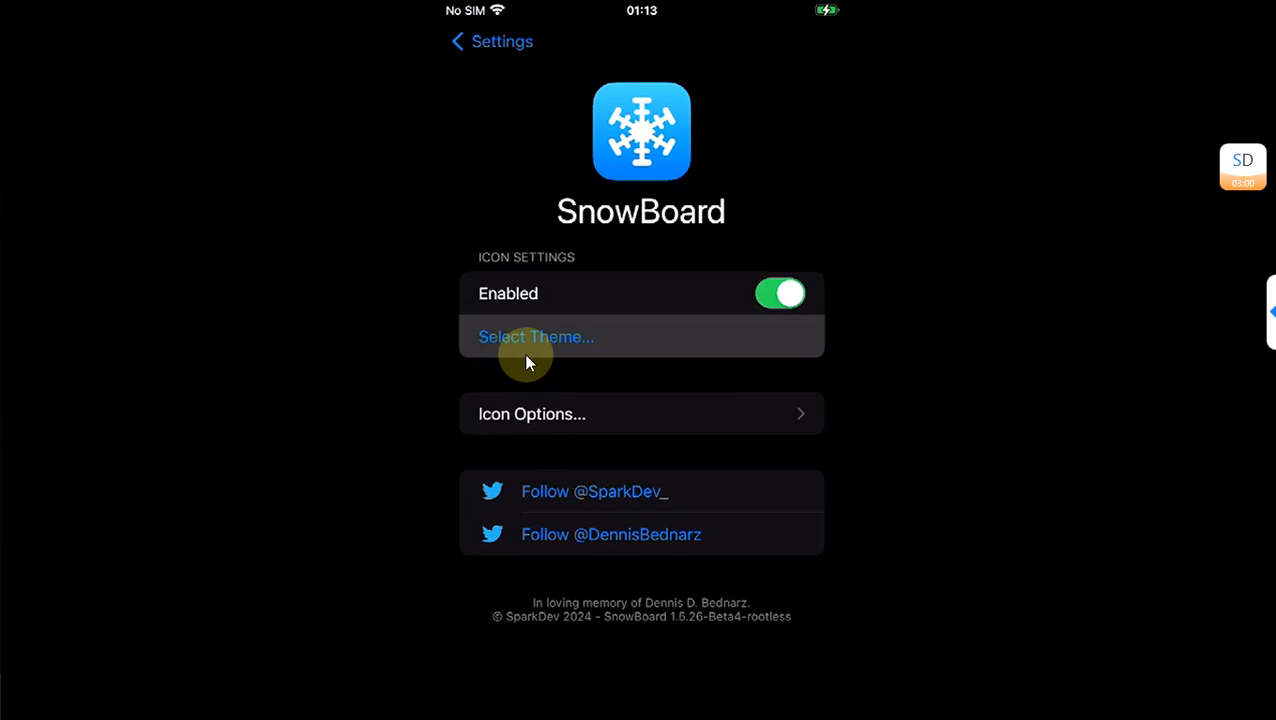
left_click(536, 336)
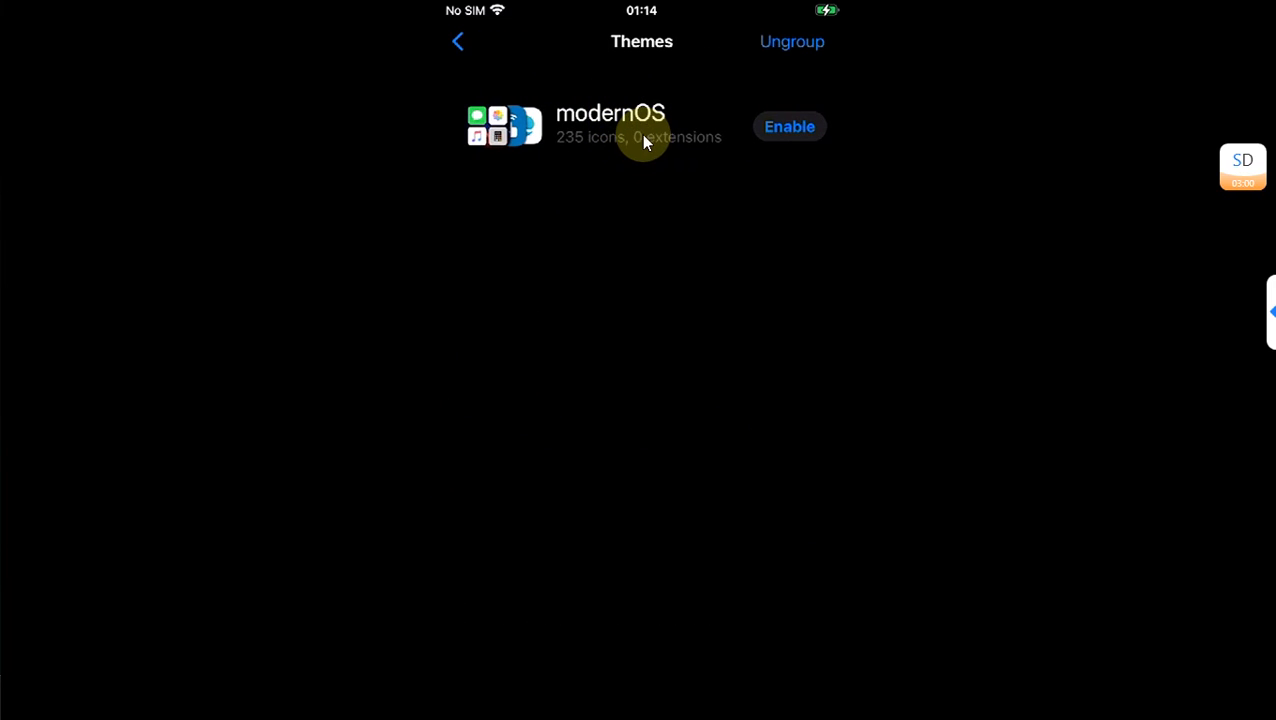
left_click(788, 126)
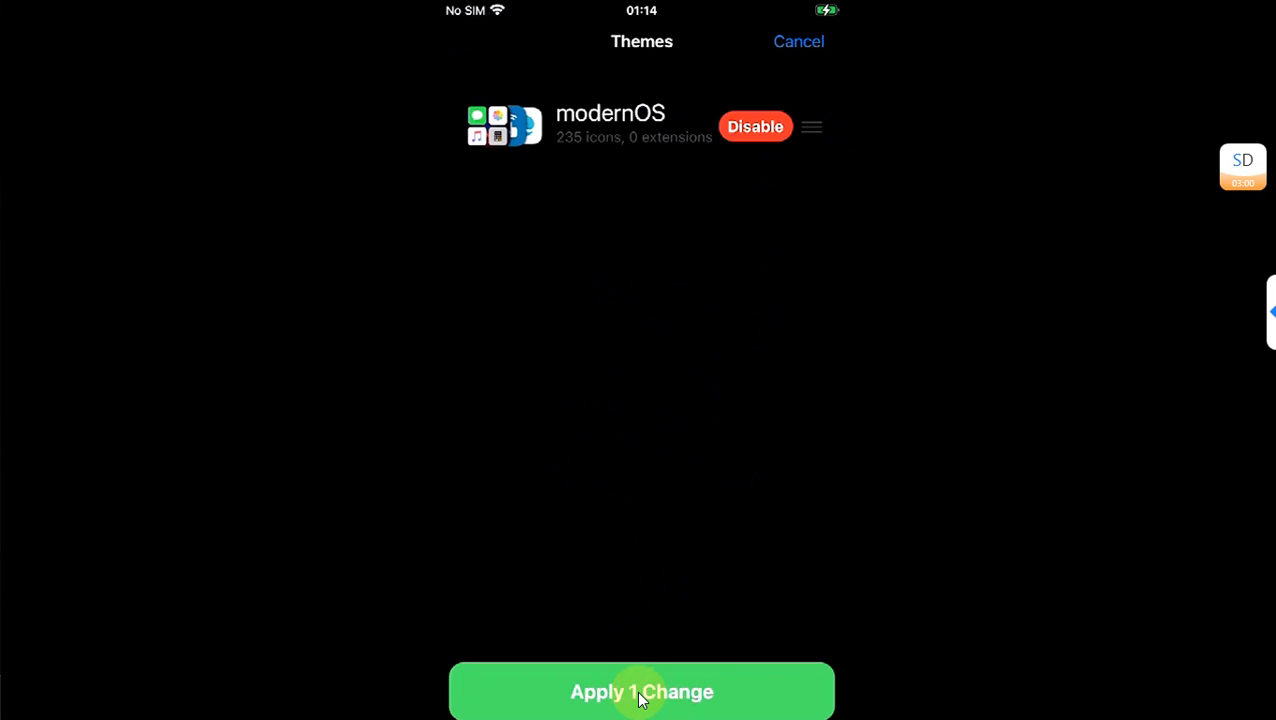
left_click(640, 692)
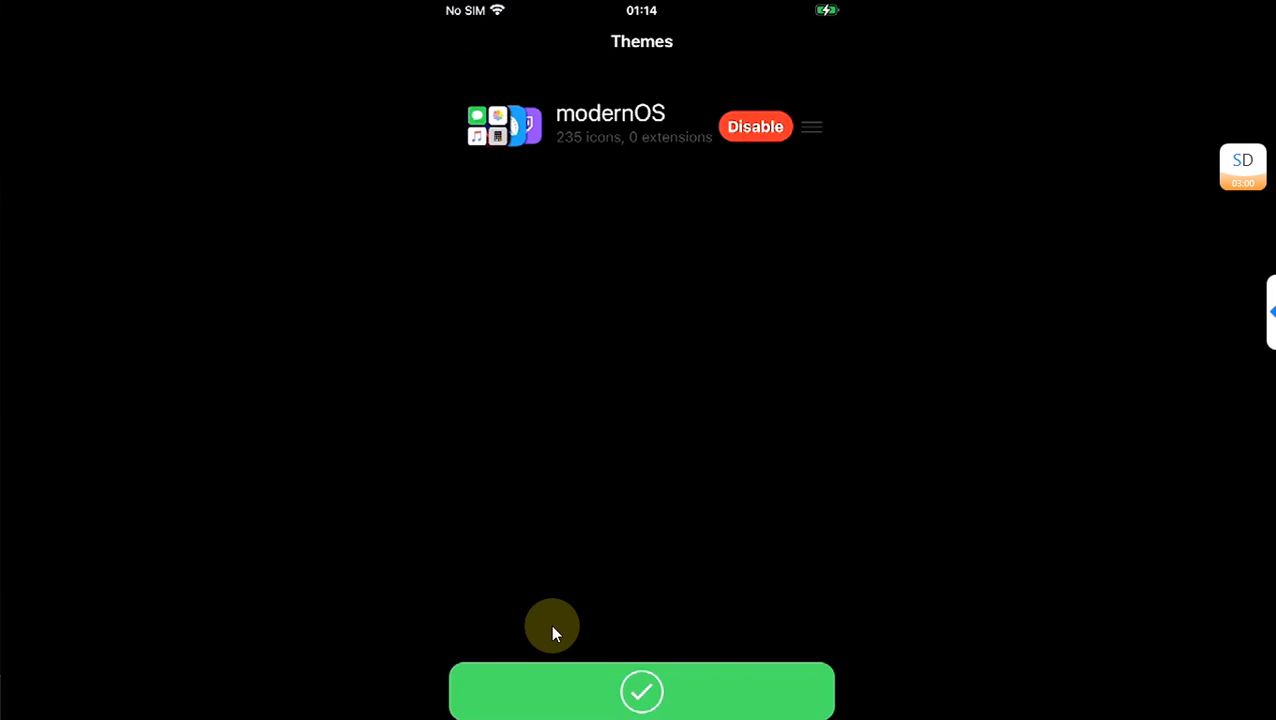
left_click(640, 692)
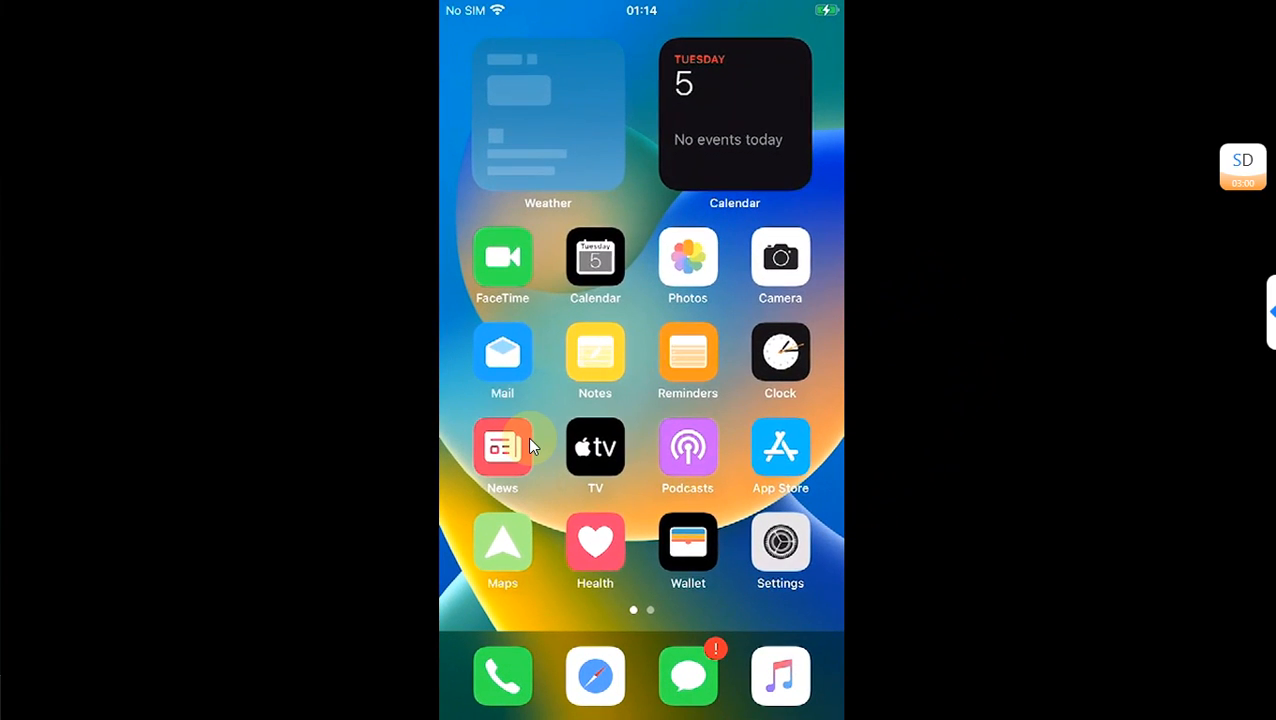
Swipe to the second Home Screen page to view the modernOS-themed icons
scroll("left", 3)
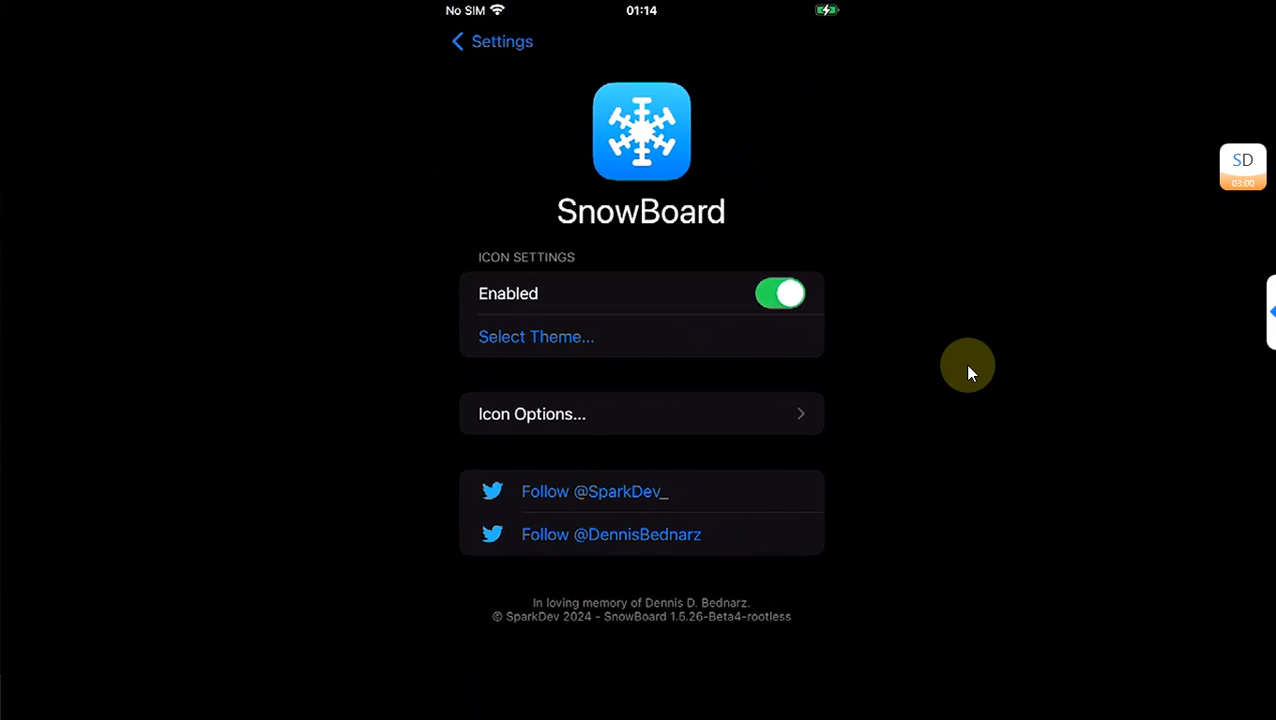
Disable modernOS in SnowBoard's theme list so stock icons return
left_click(536, 336)
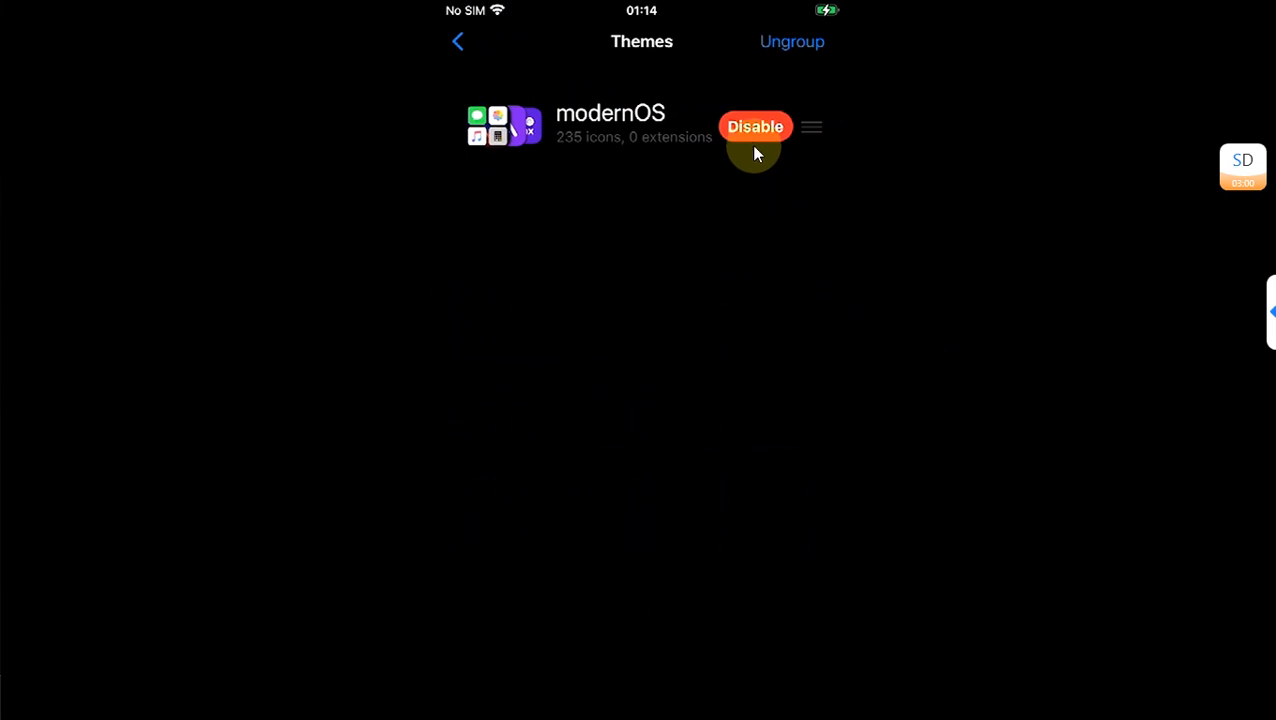
left_click(756, 126)
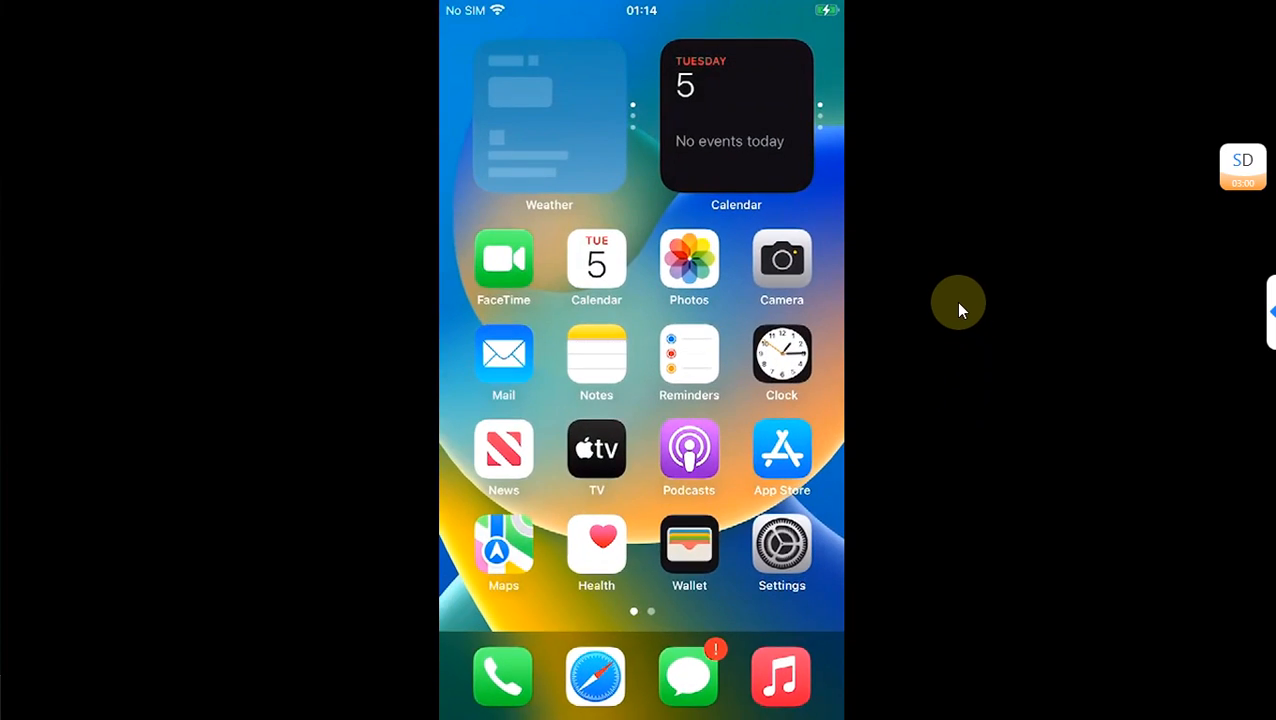
Swipe to the second Home Screen page showing stock Books, Files, Dopamine and Sileo icons
scroll("left", 3)
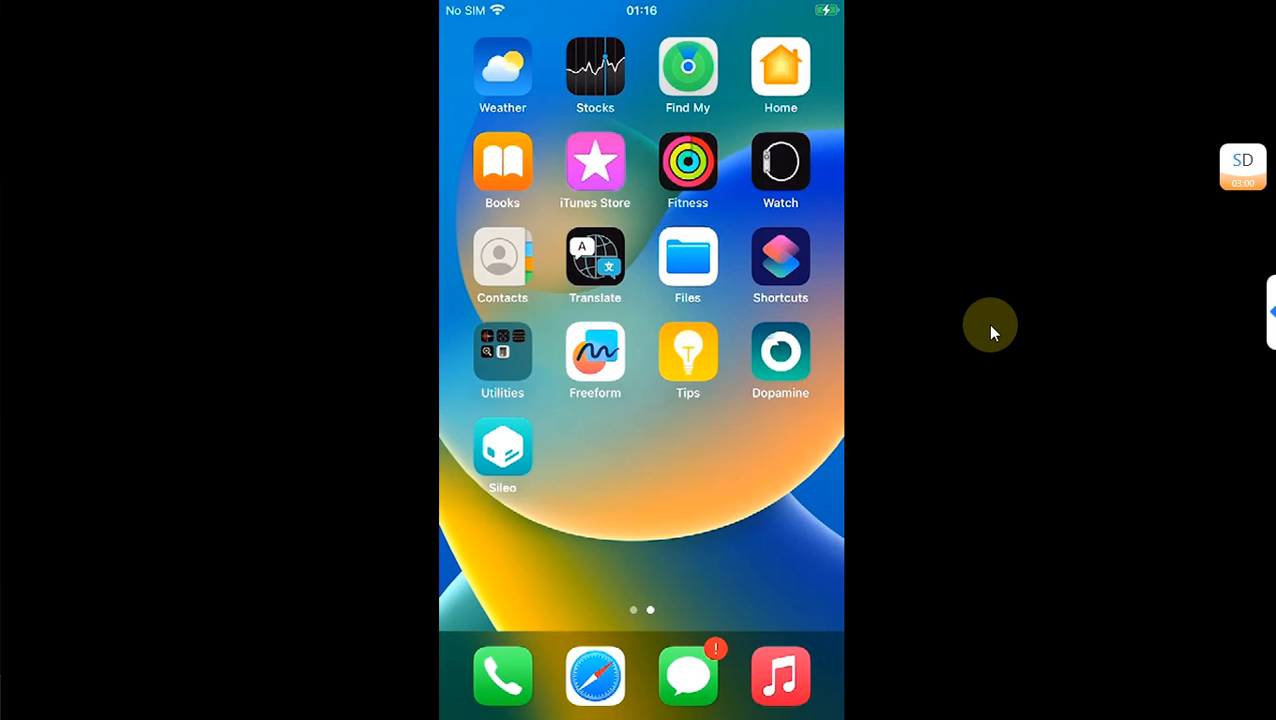
mouse_move(960, 304)
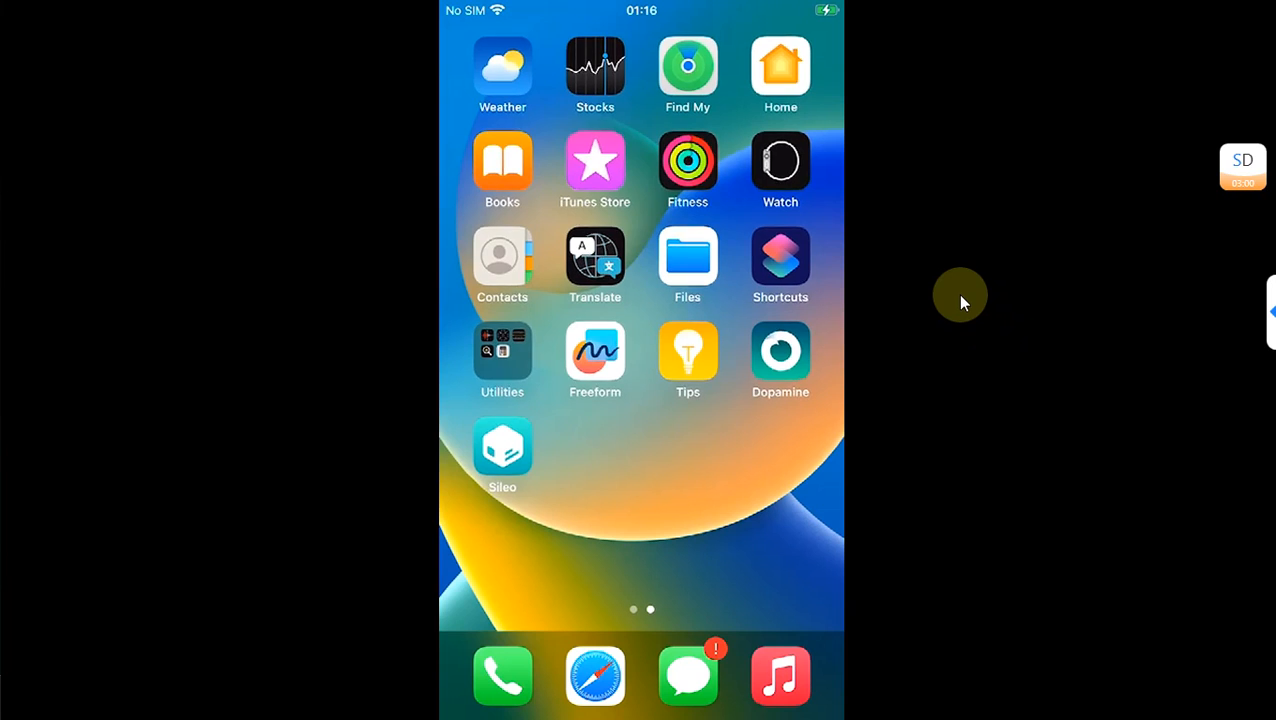